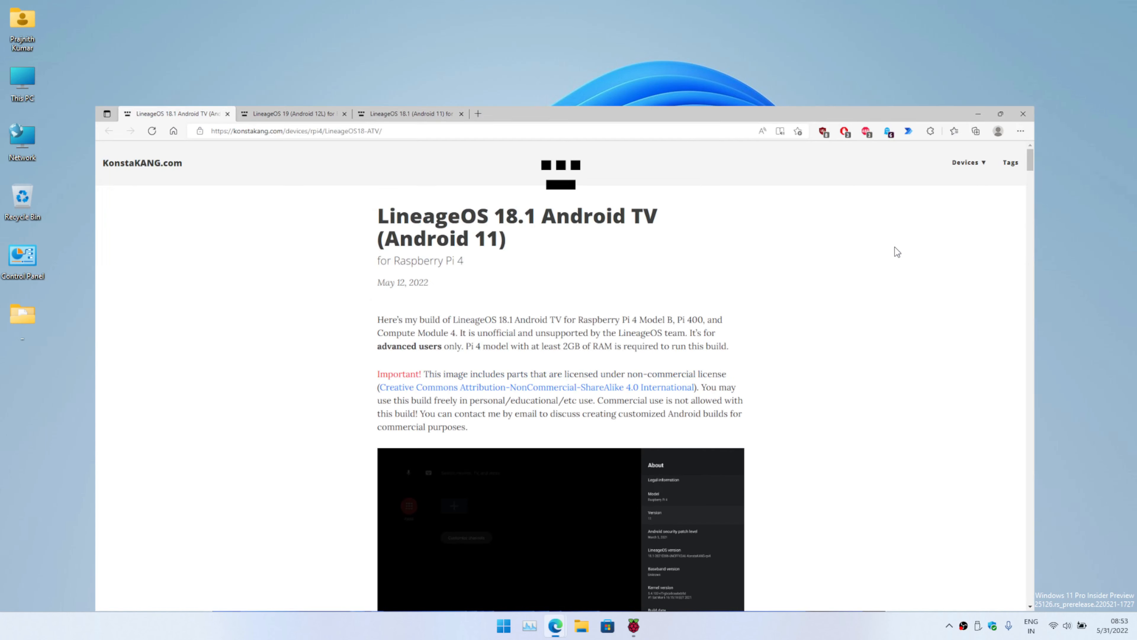
Maximise Edge, select the rpi4-atv.zip download link and scroll down to the Google apps FAQ
click(999, 114)
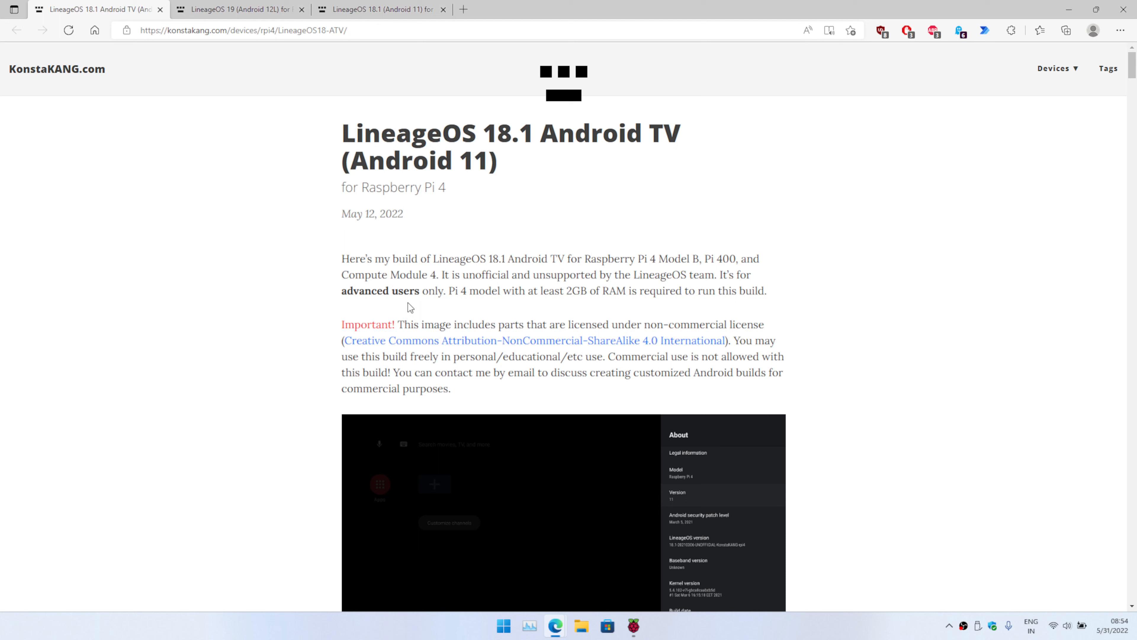
mouse_move(648, 229)
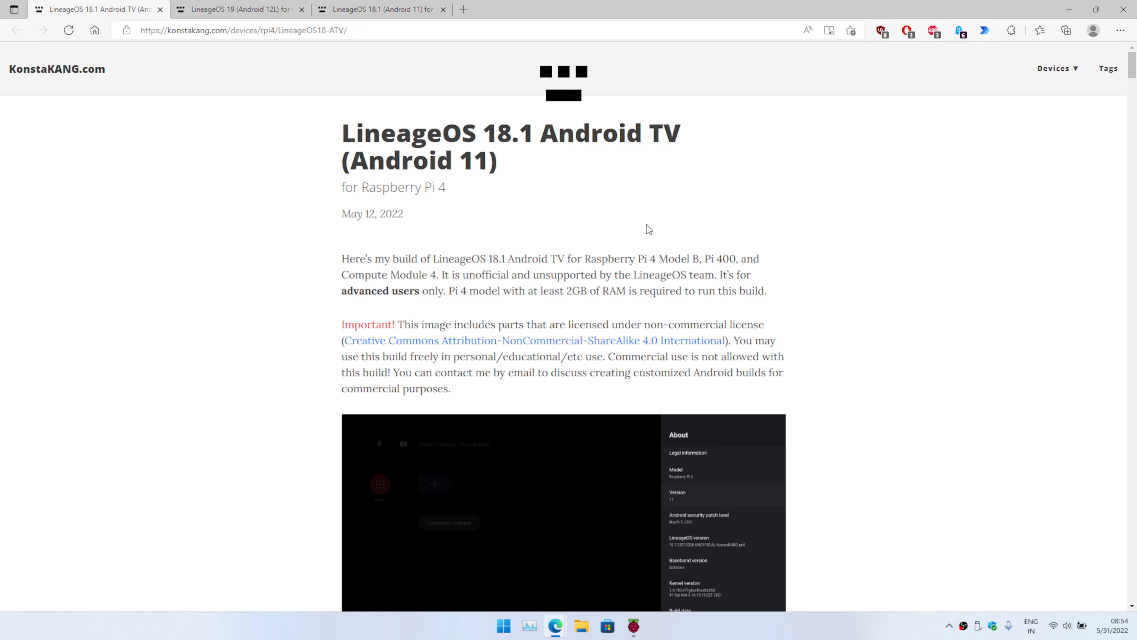
mouse_move(614, 258)
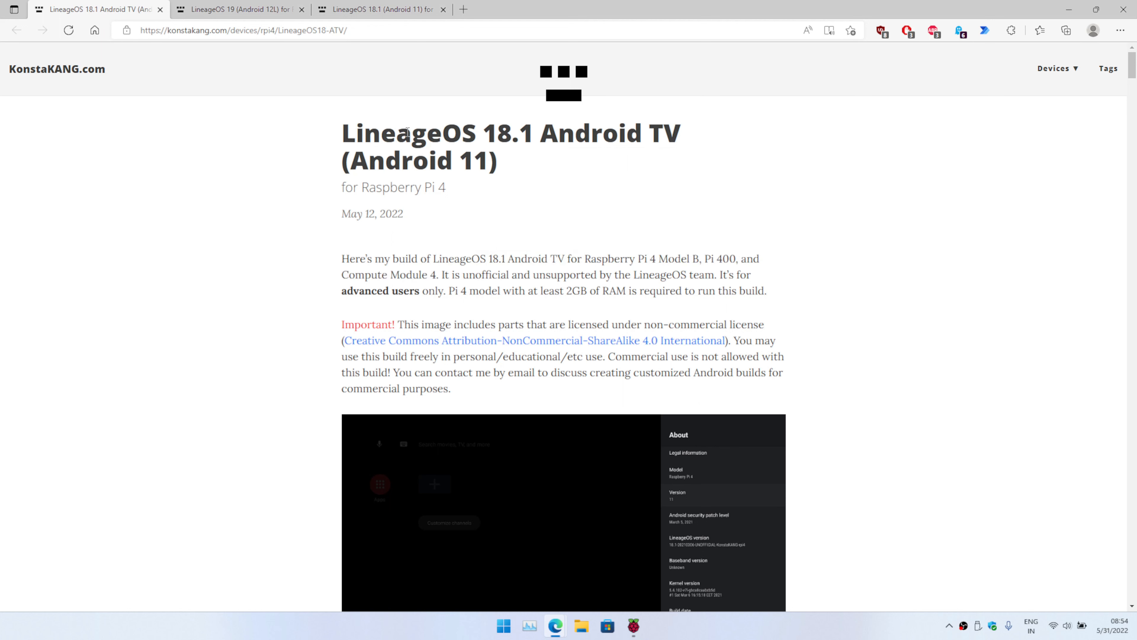
mouse_move(362, 215)
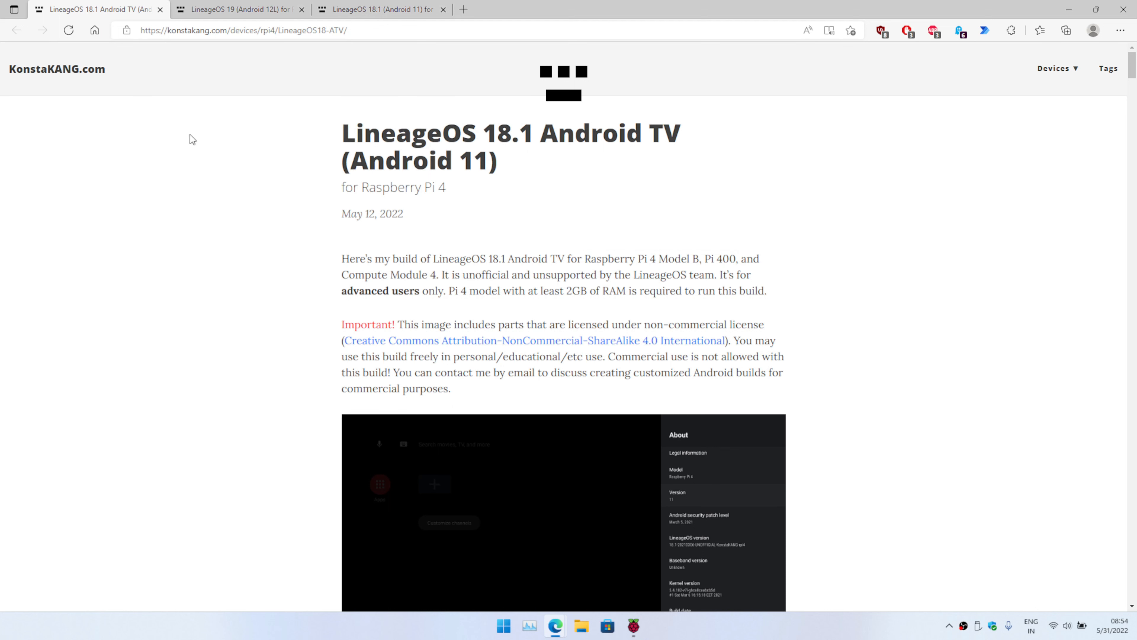
mouse_move(593, 242)
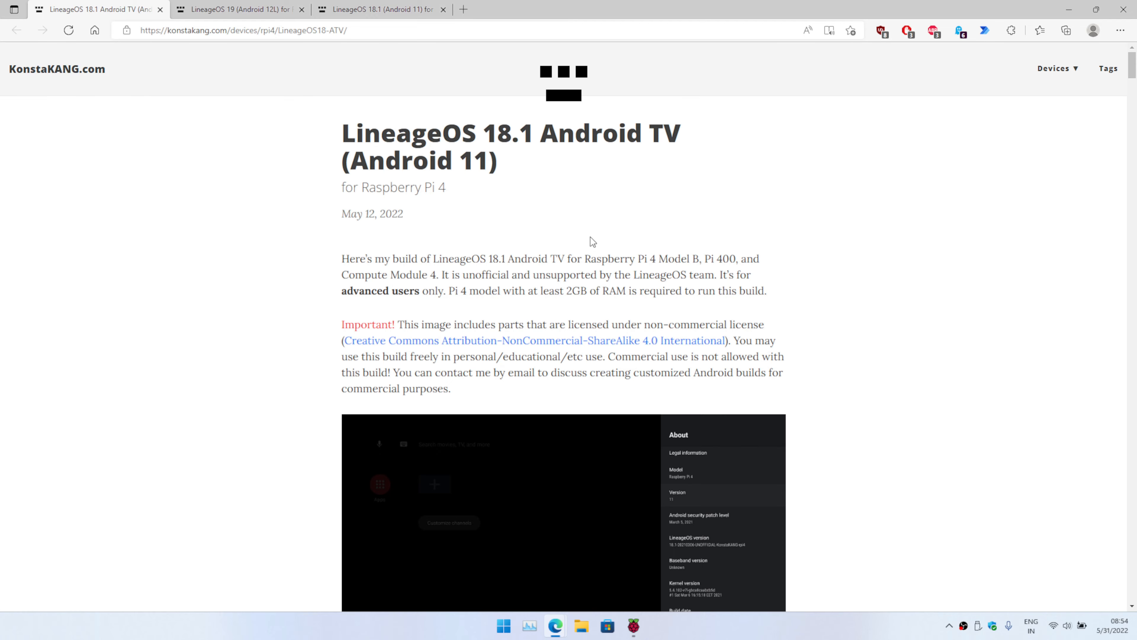
scroll(down, 3)
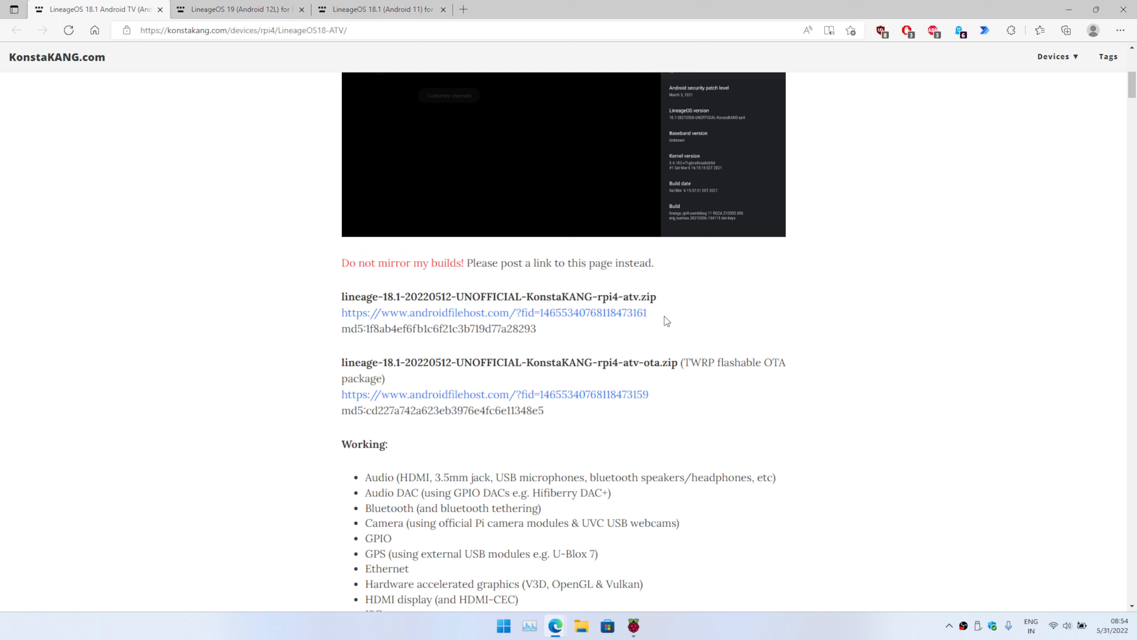
mouse_move(508, 319)
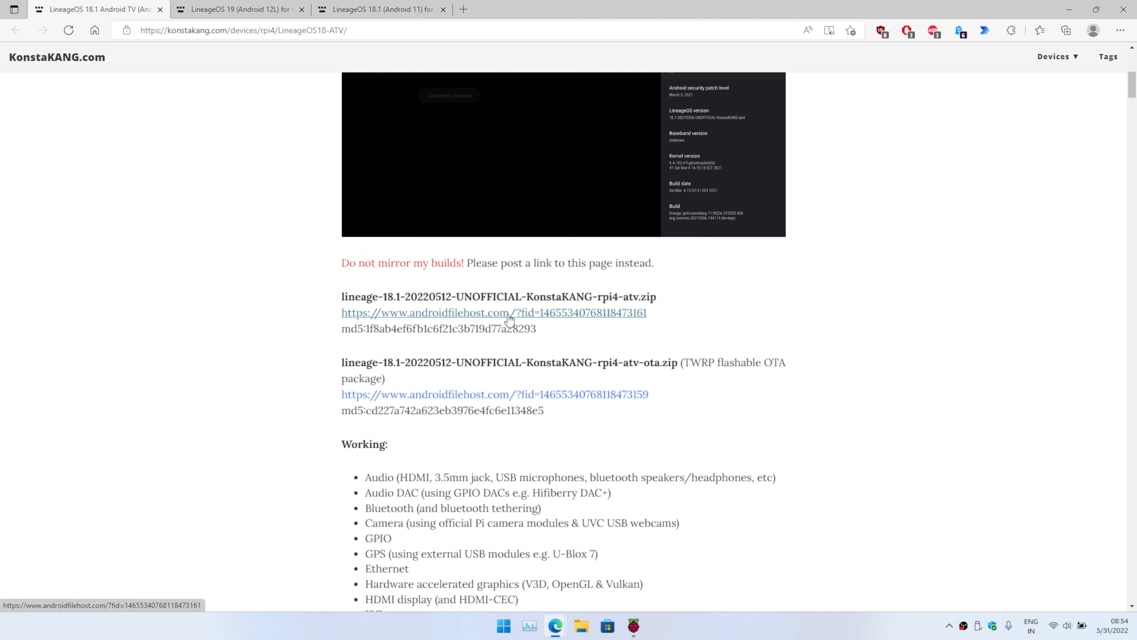
mouse_move(571, 317)
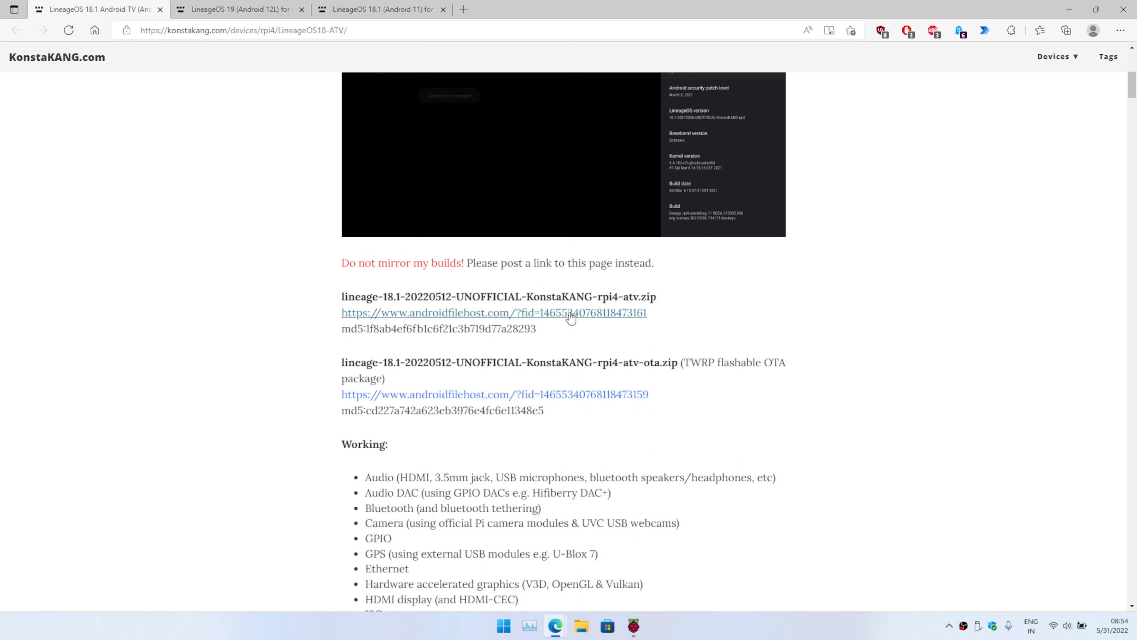
mouse_move(480, 406)
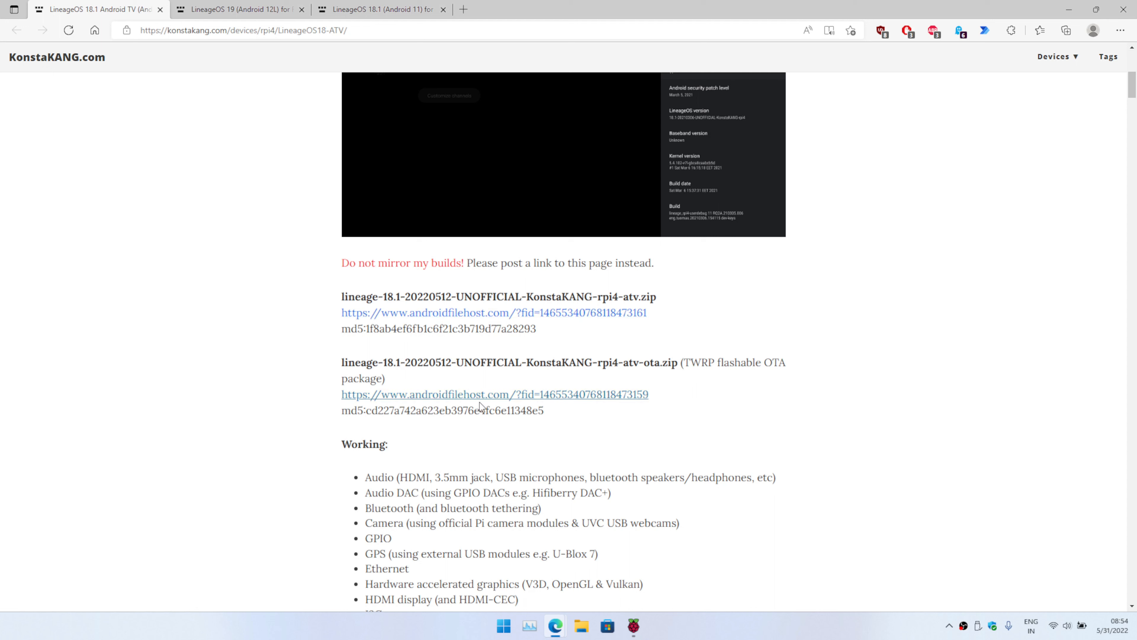
drag(572, 313, 647, 313)
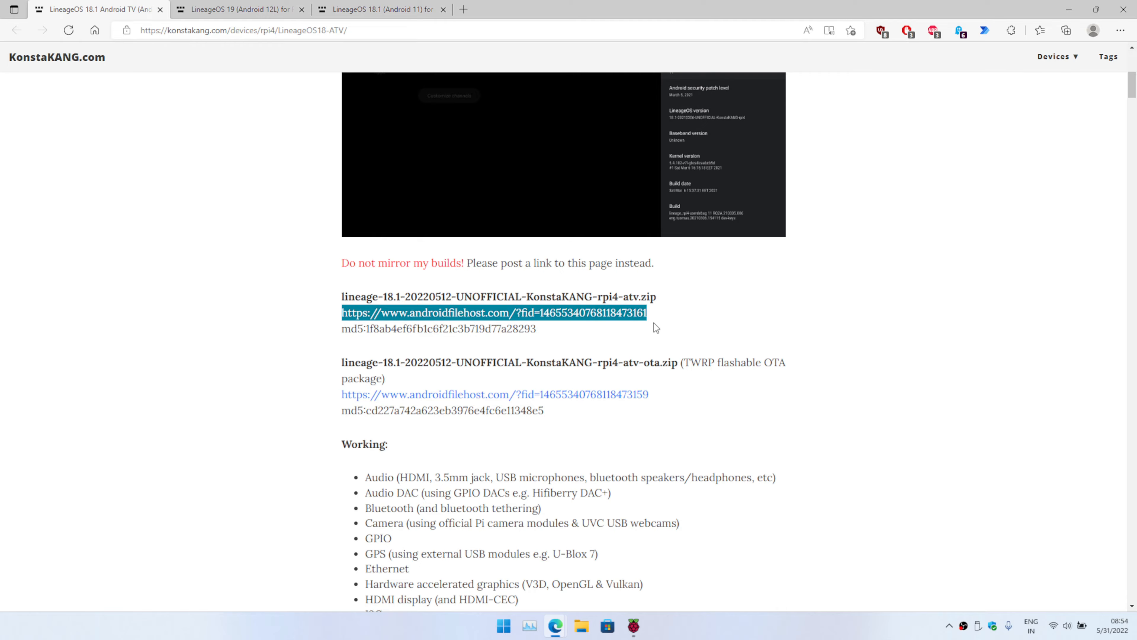
scroll(down, 3)
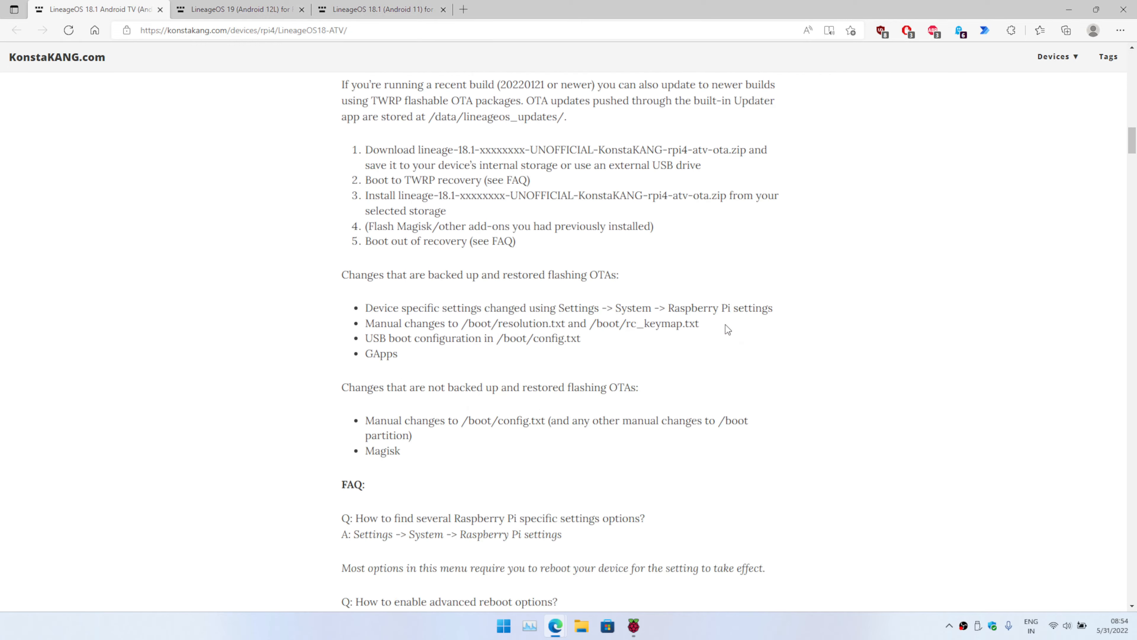
scroll(down, 3)
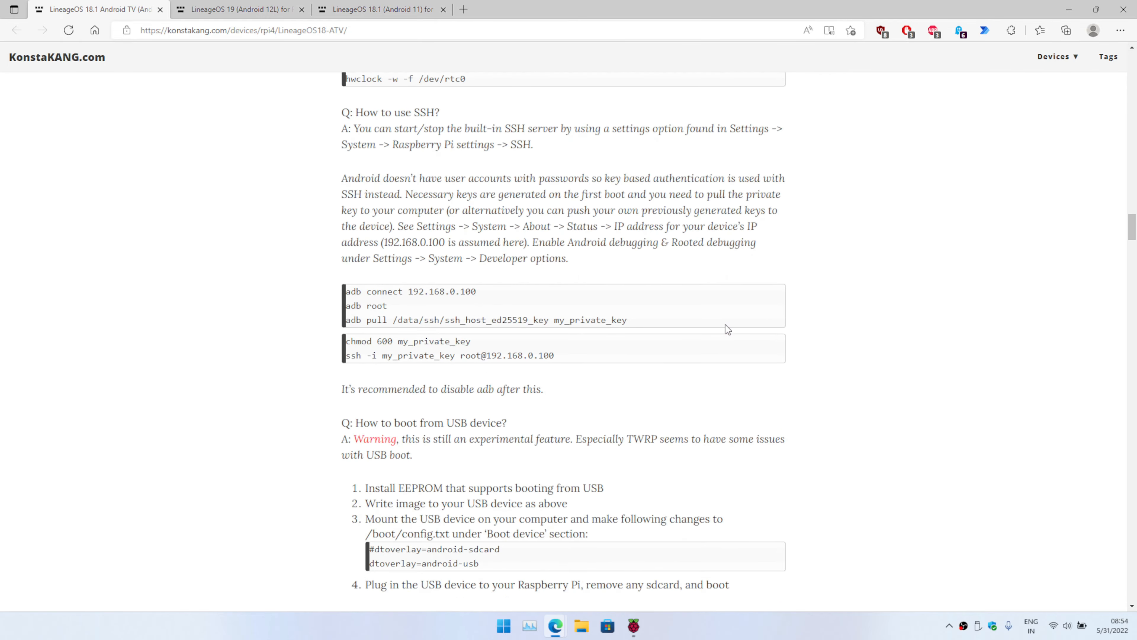
scroll(down, 3)
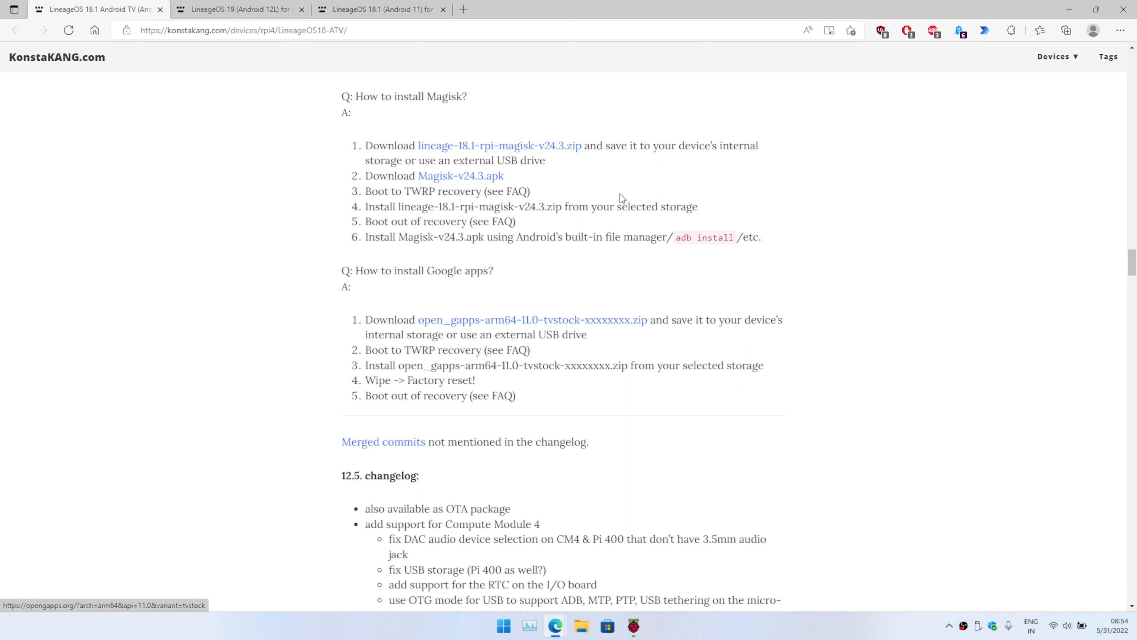
mouse_move(747, 258)
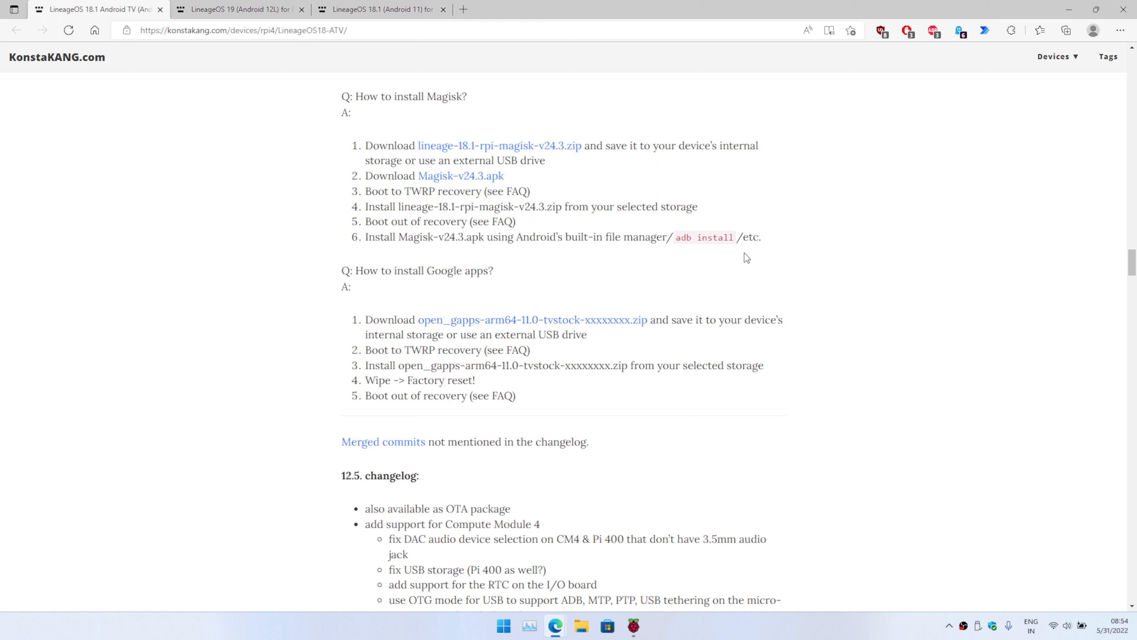
Write the lineage-18.1-20220512 KonstaKANG rpi4-atv.zip custom image to the USB storage device
click(632, 626)
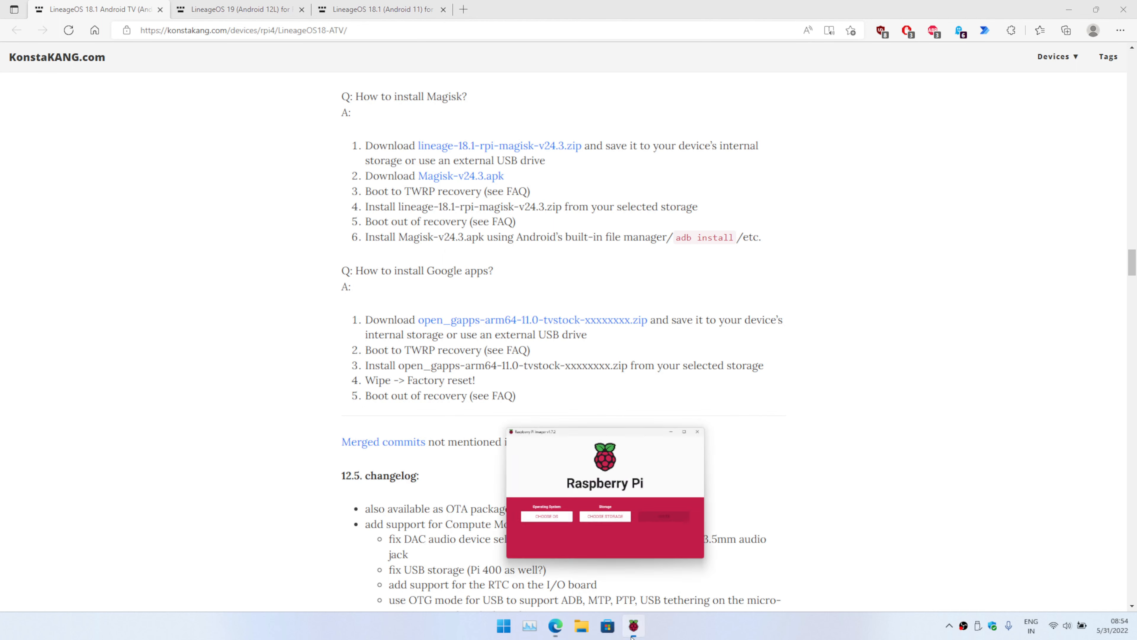
click(546, 516)
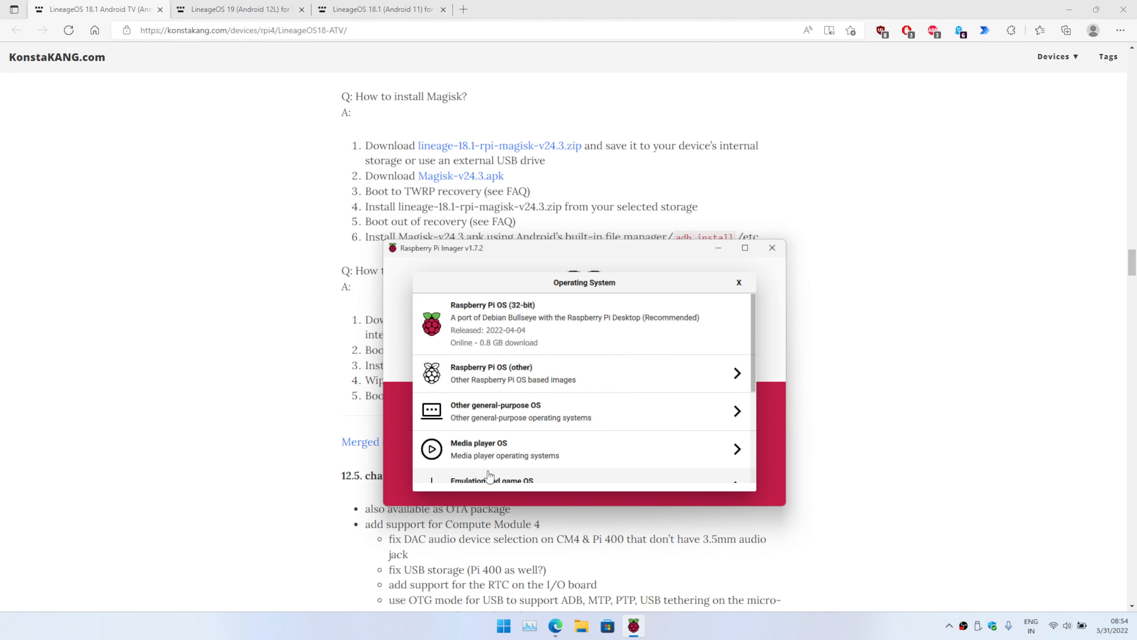
scroll(down, 3)
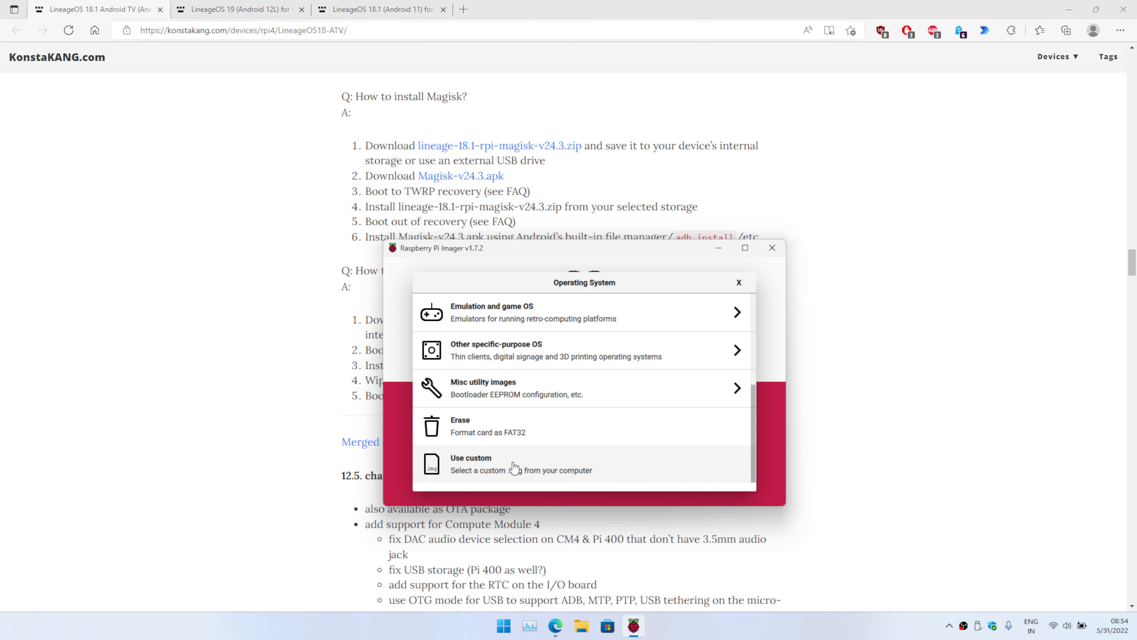
click(470, 458)
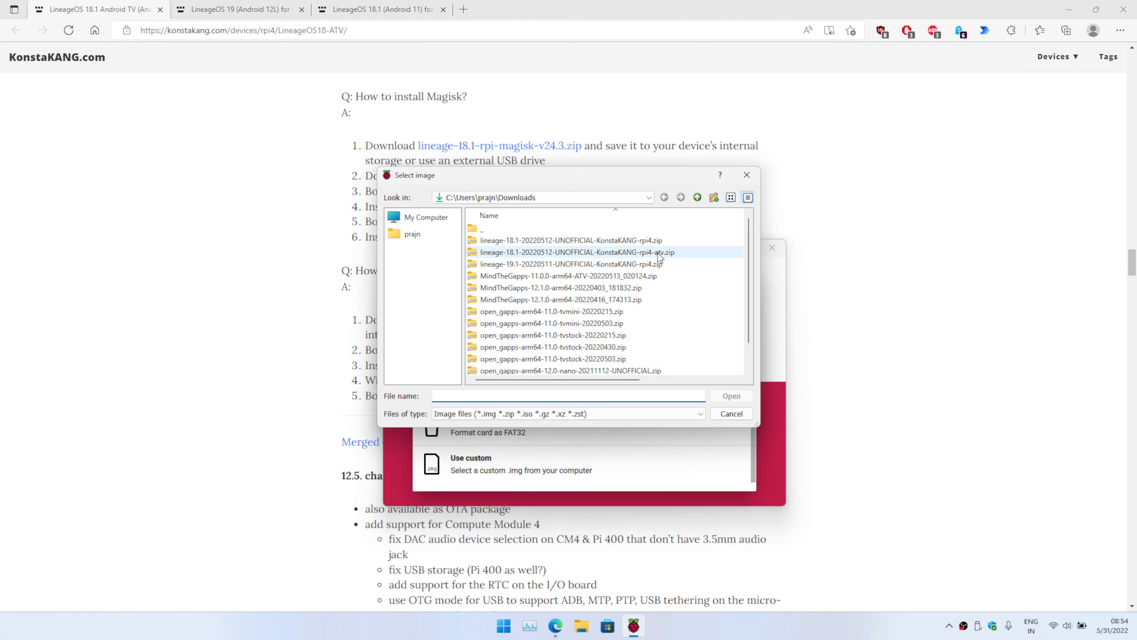
click(568, 251)
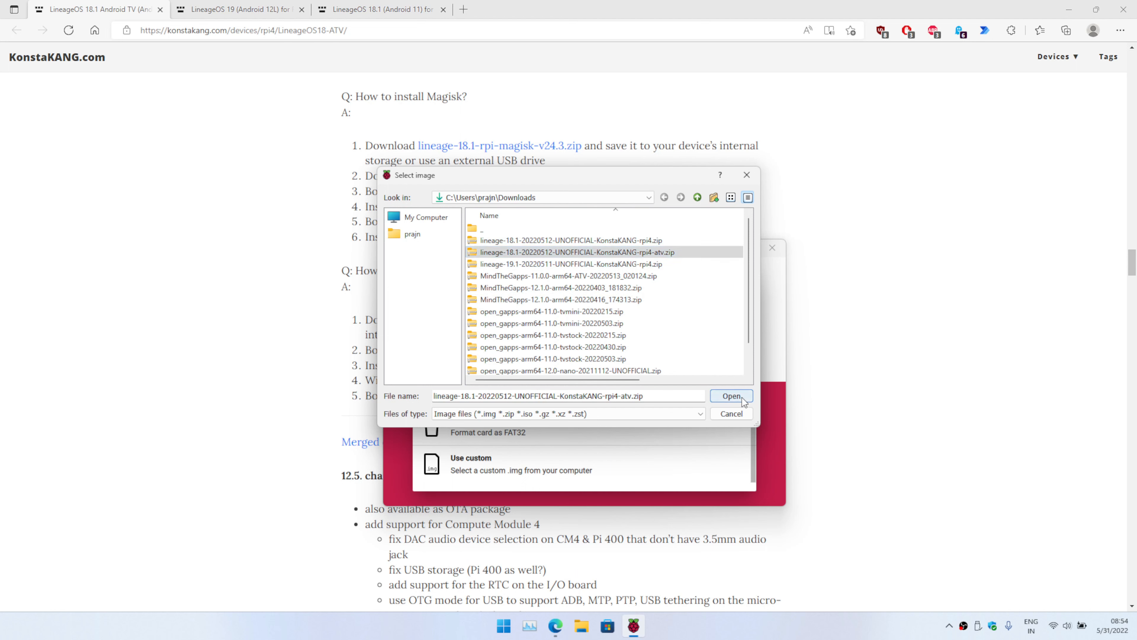
click(731, 395)
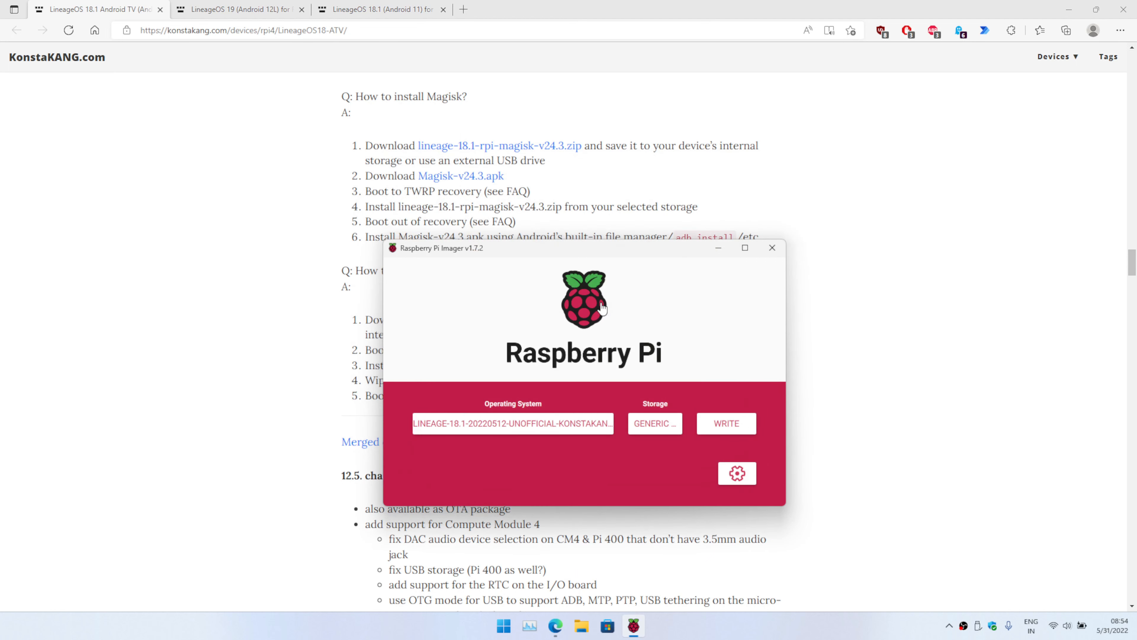
click(725, 423)
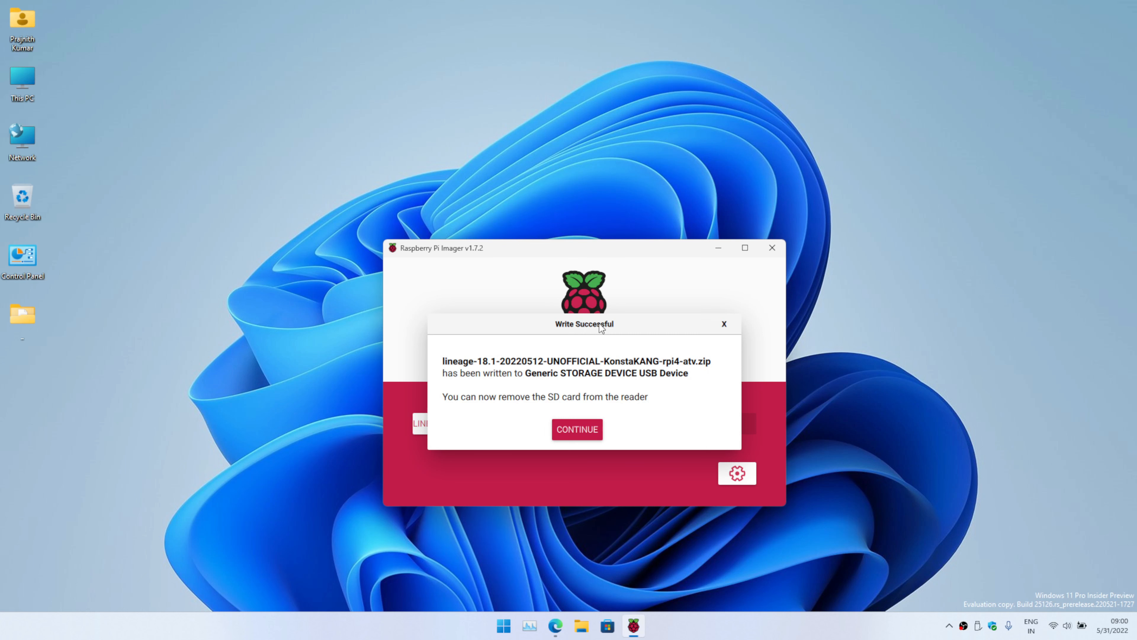
mouse_move(594, 339)
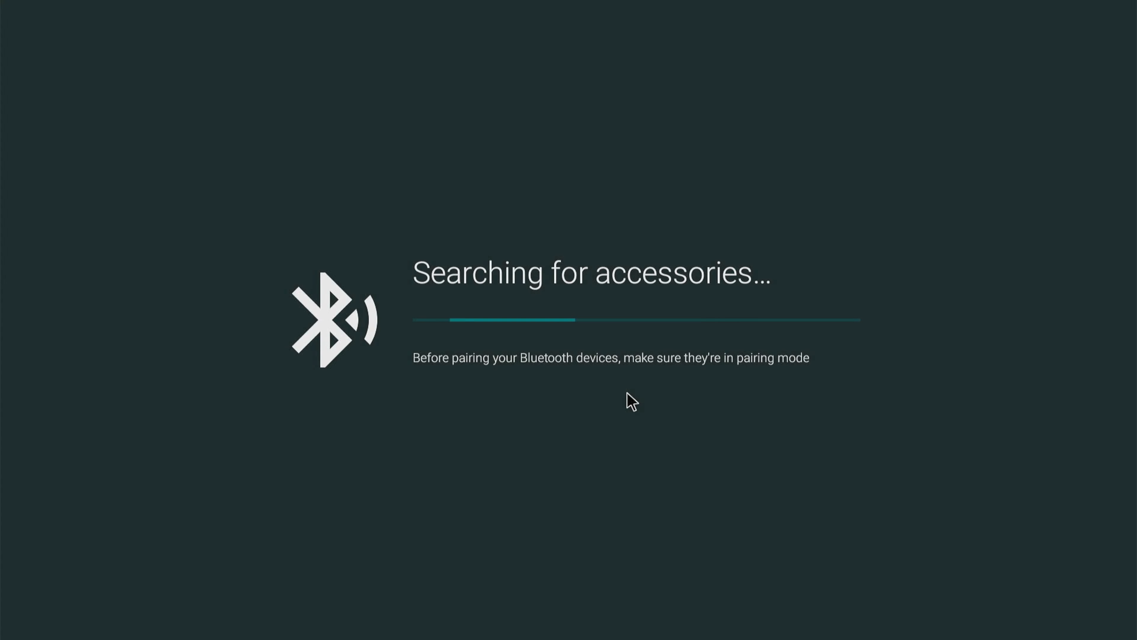
mouse_move(550, 486)
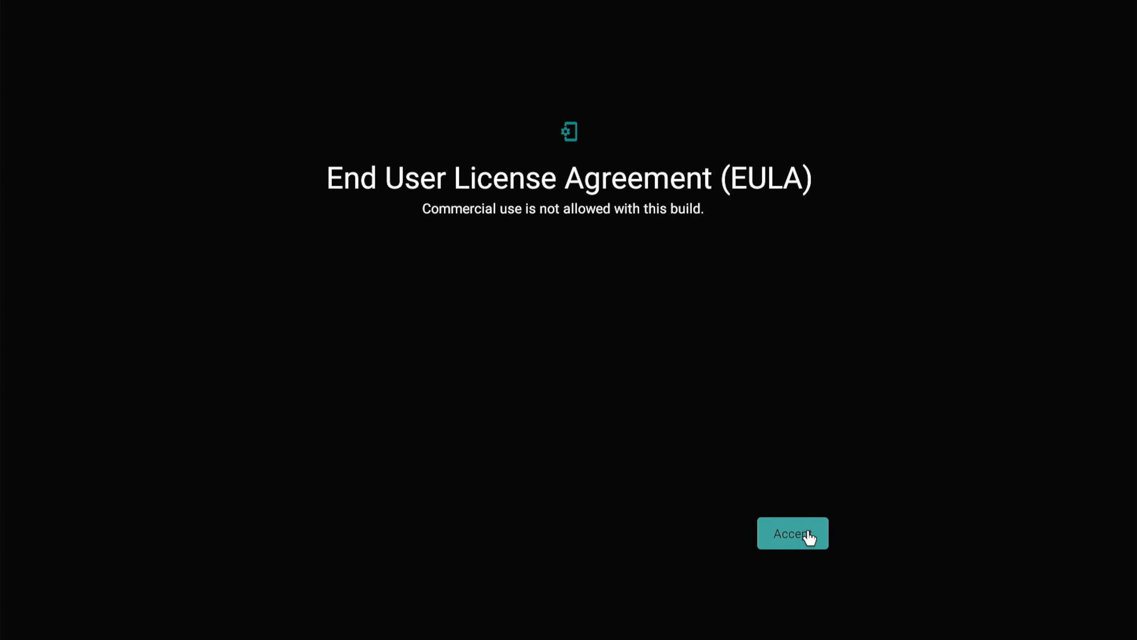
Accept the EULA, keep English (United States), choose a Wi-Fi network and continue past LineageOS features
click(792, 533)
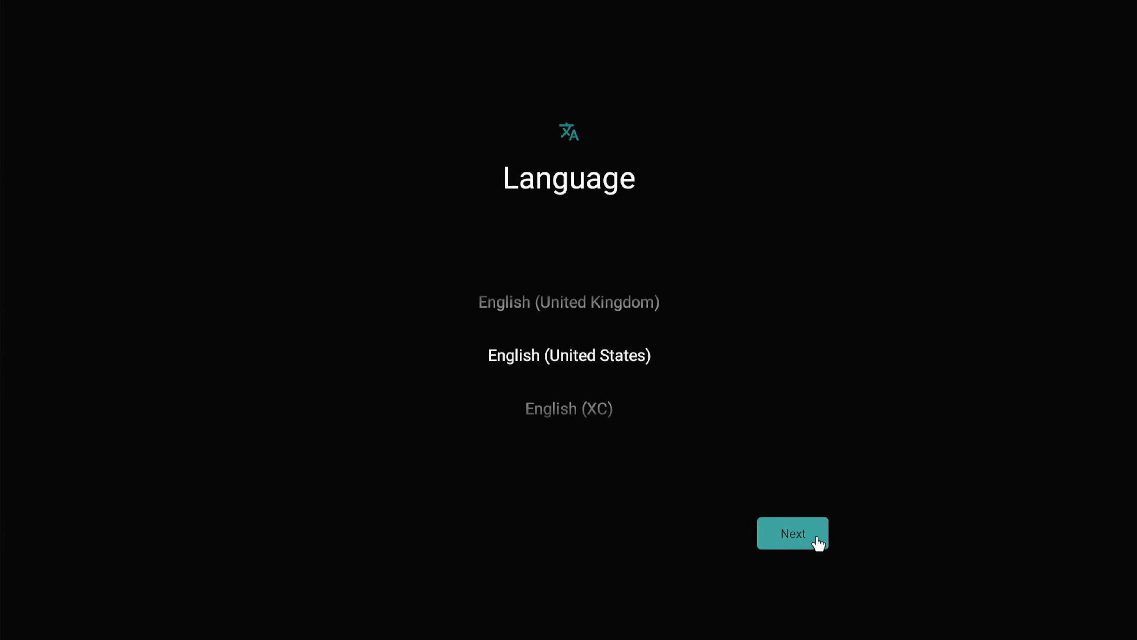
click(792, 533)
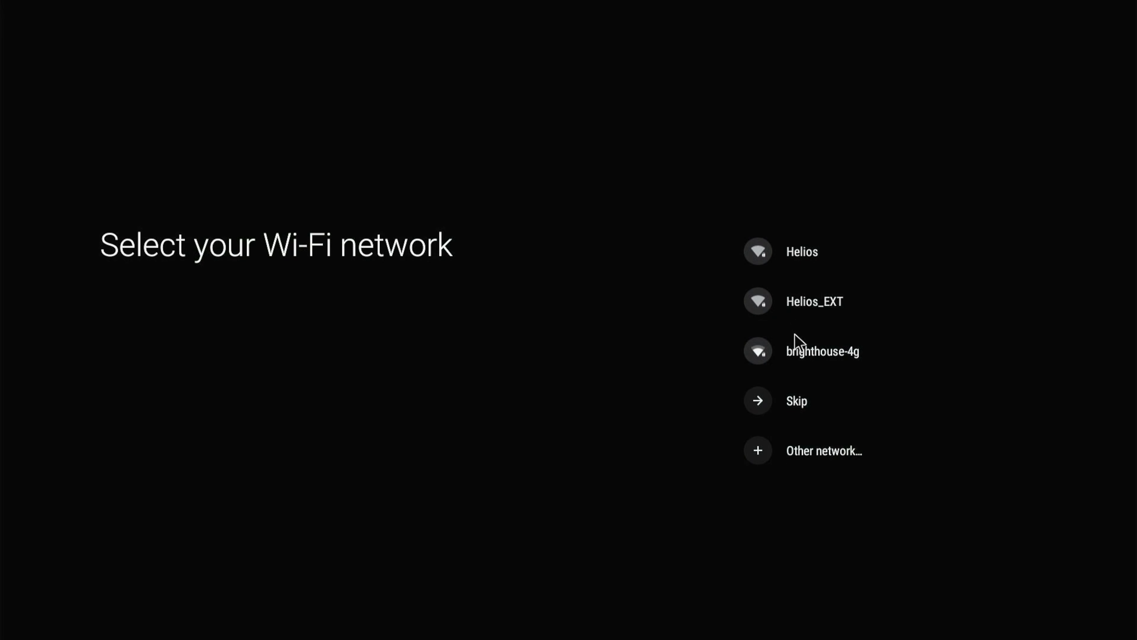
click(795, 400)
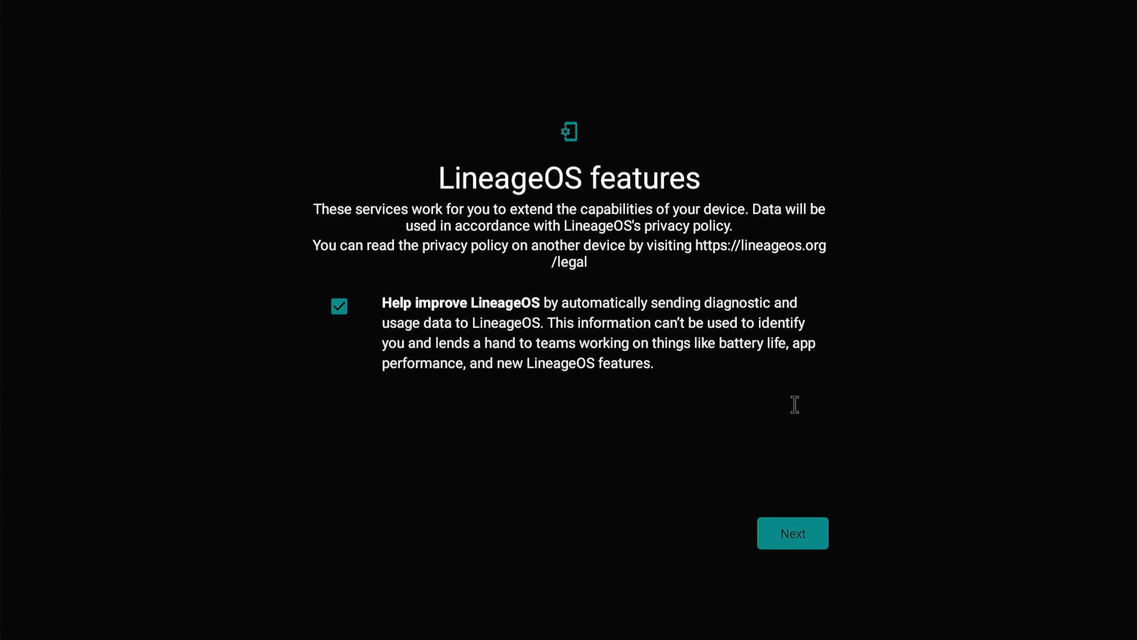
click(338, 305)
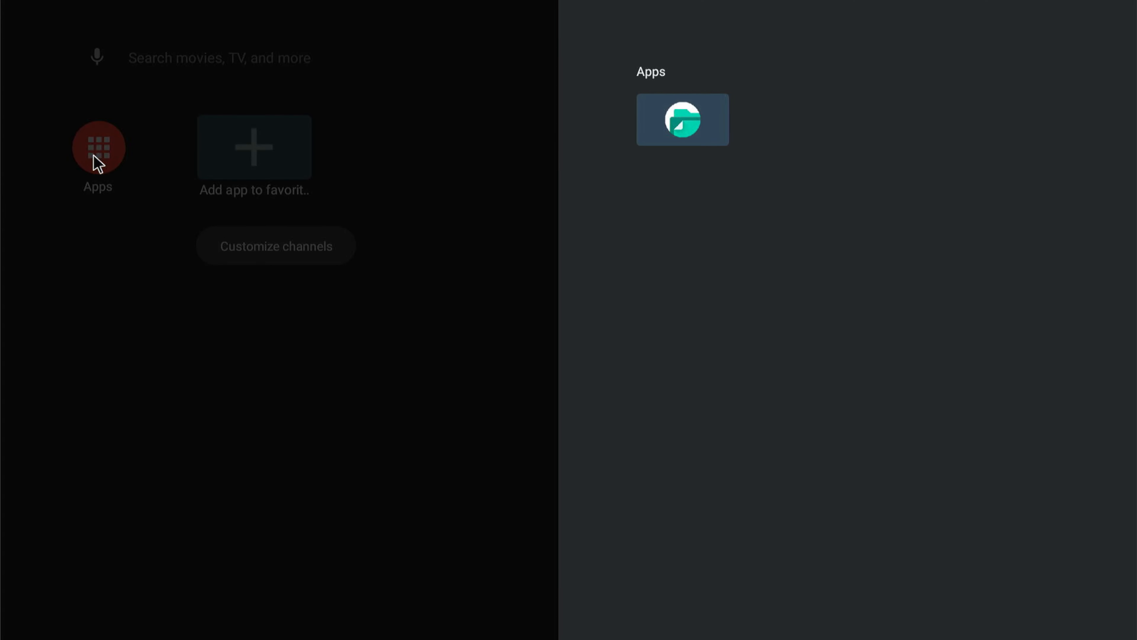
mouse_move(461, 173)
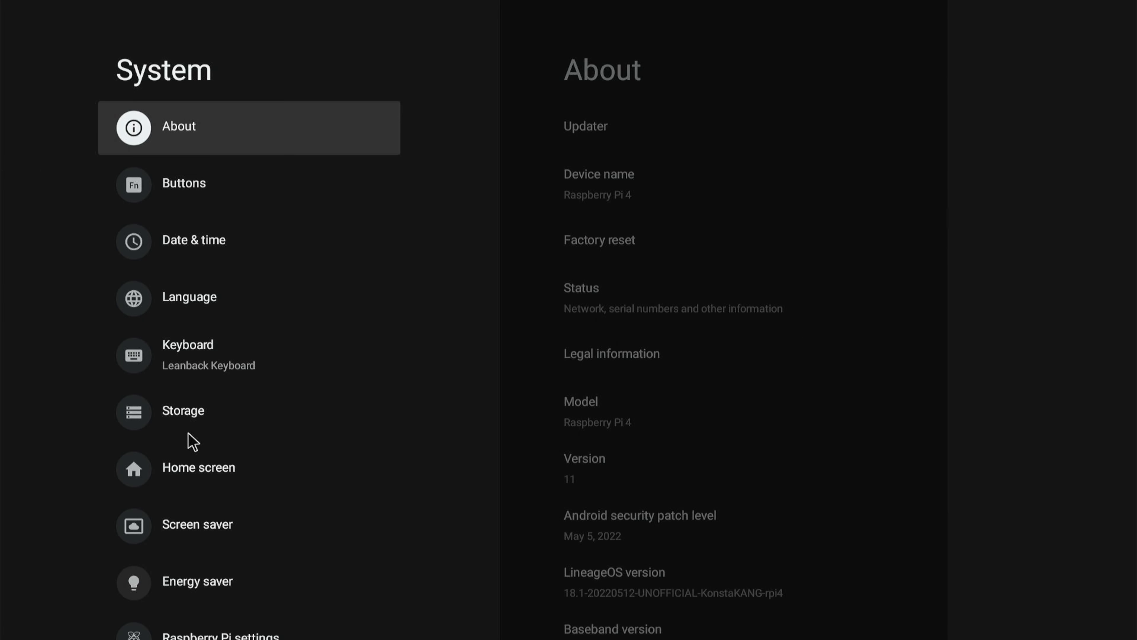
Reboot the device from the System settings so it starts into recovery
click(203, 185)
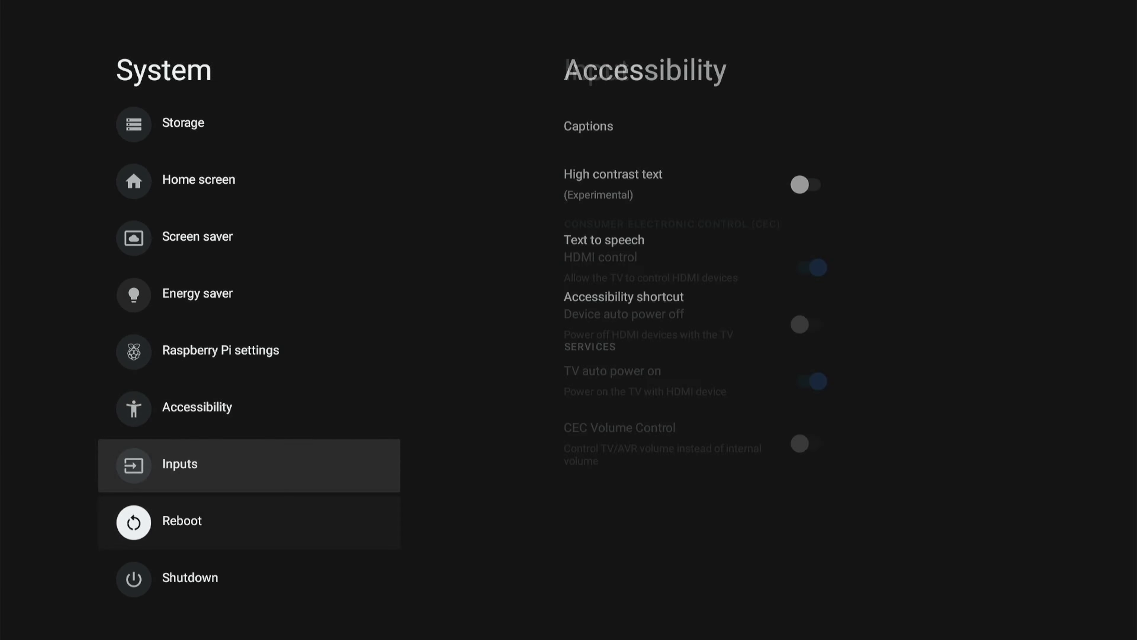
click(181, 520)
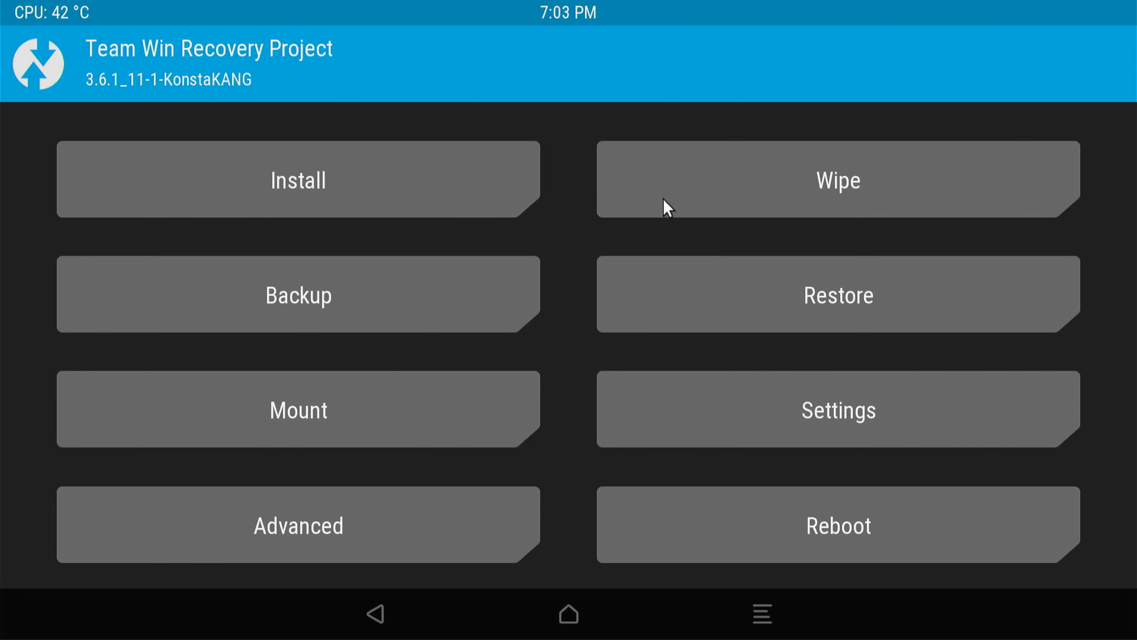
mouse_move(232, 193)
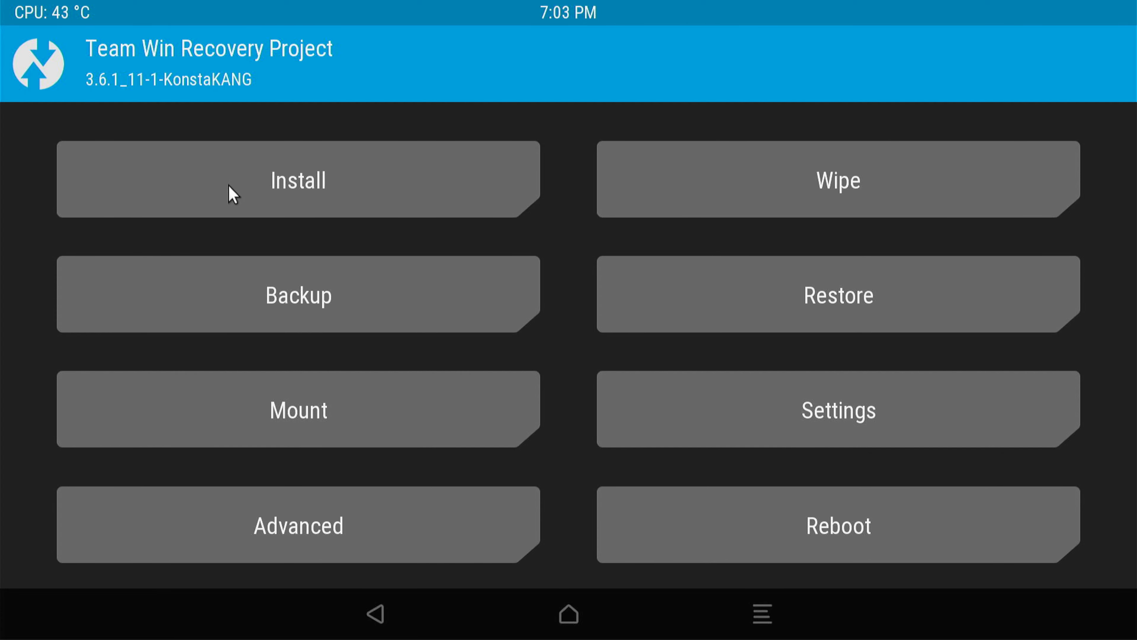
Switch the Install Zip browser to USB storage and browse into its Apps folder
click(297, 179)
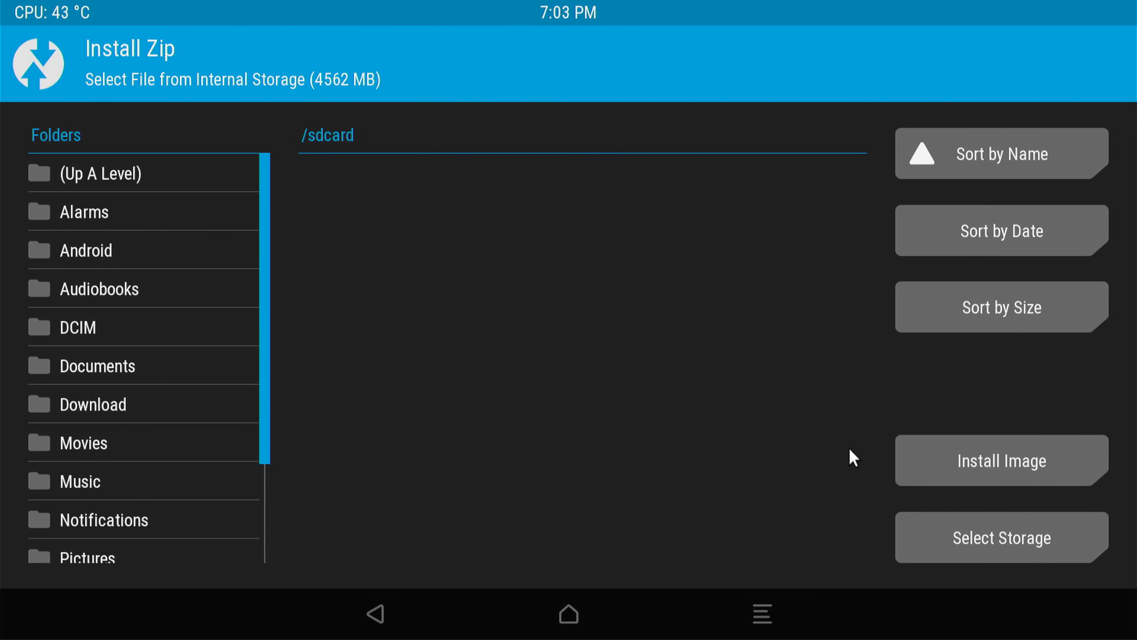
click(1001, 537)
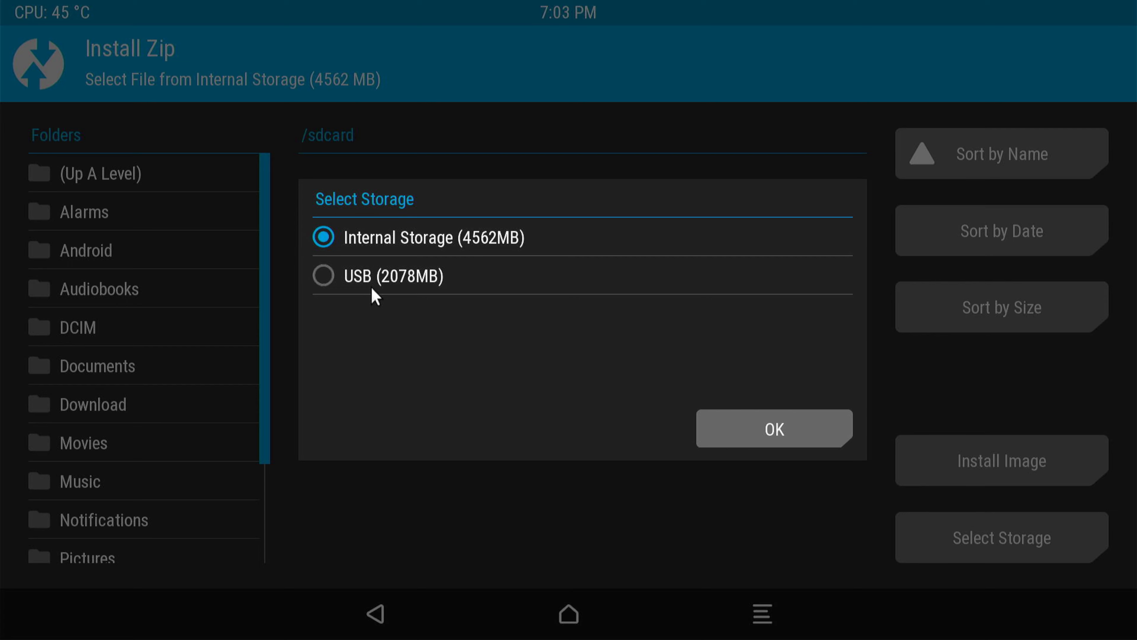
click(323, 275)
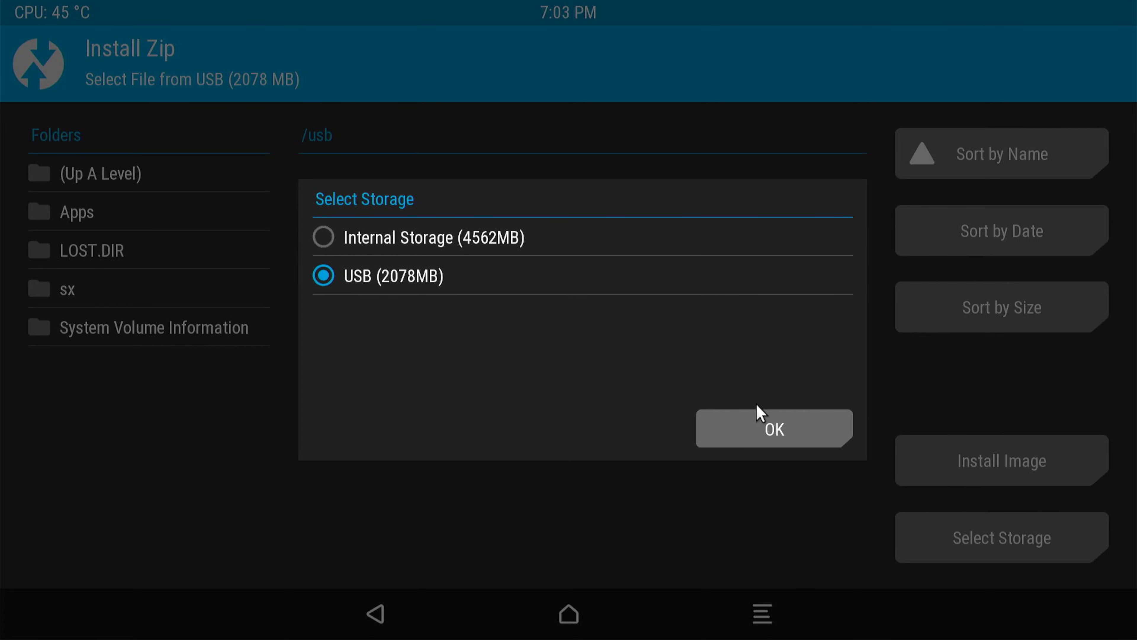
click(772, 427)
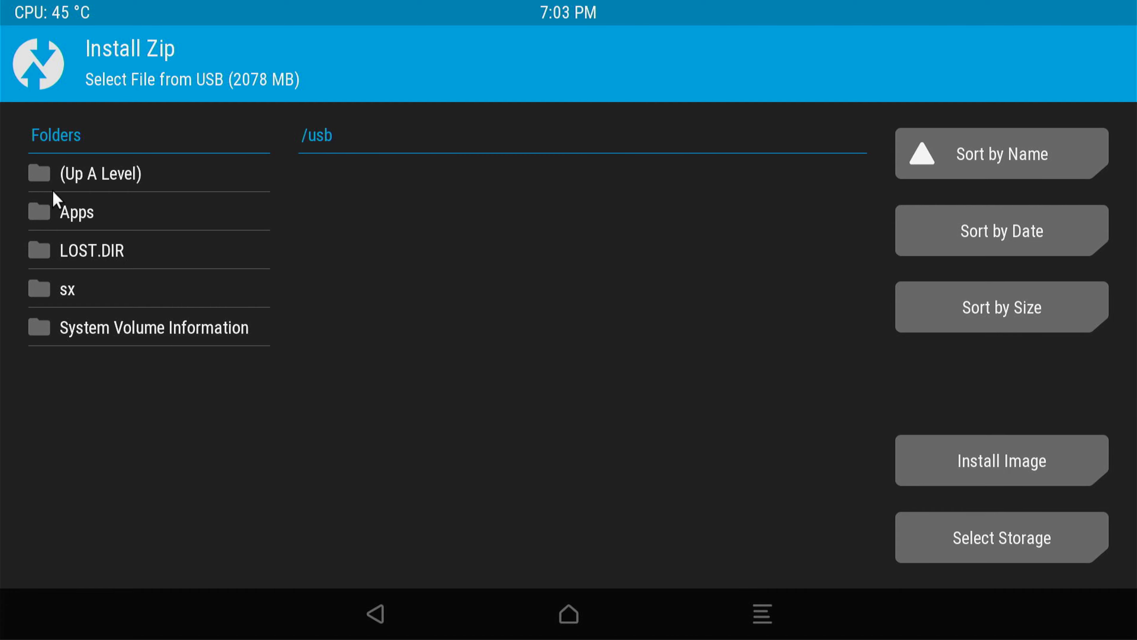
click(75, 211)
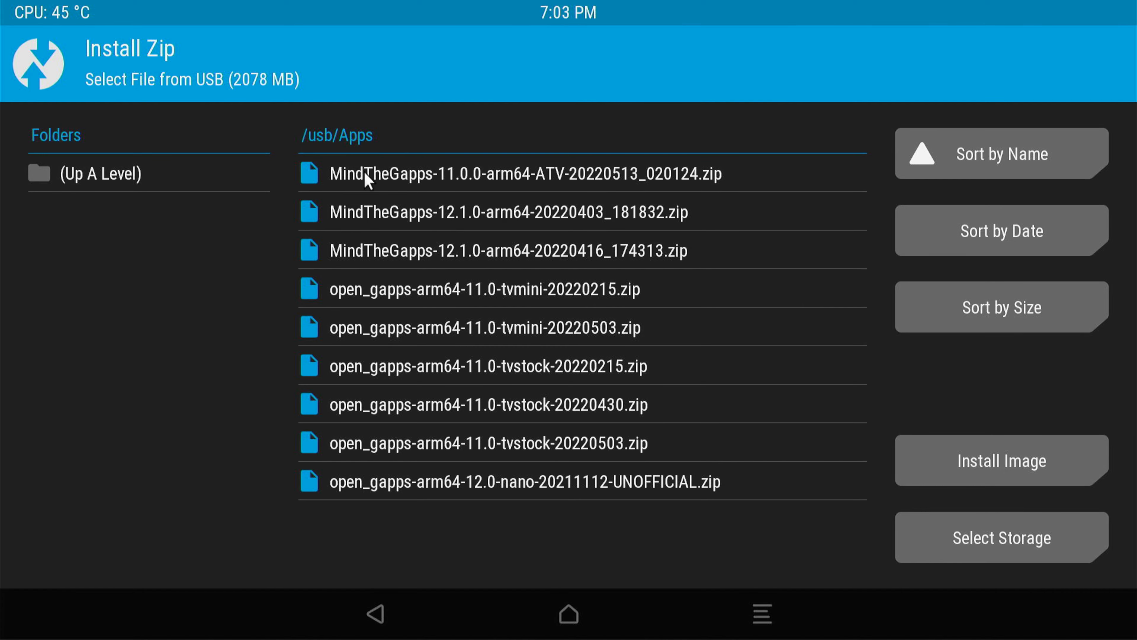
mouse_move(452, 196)
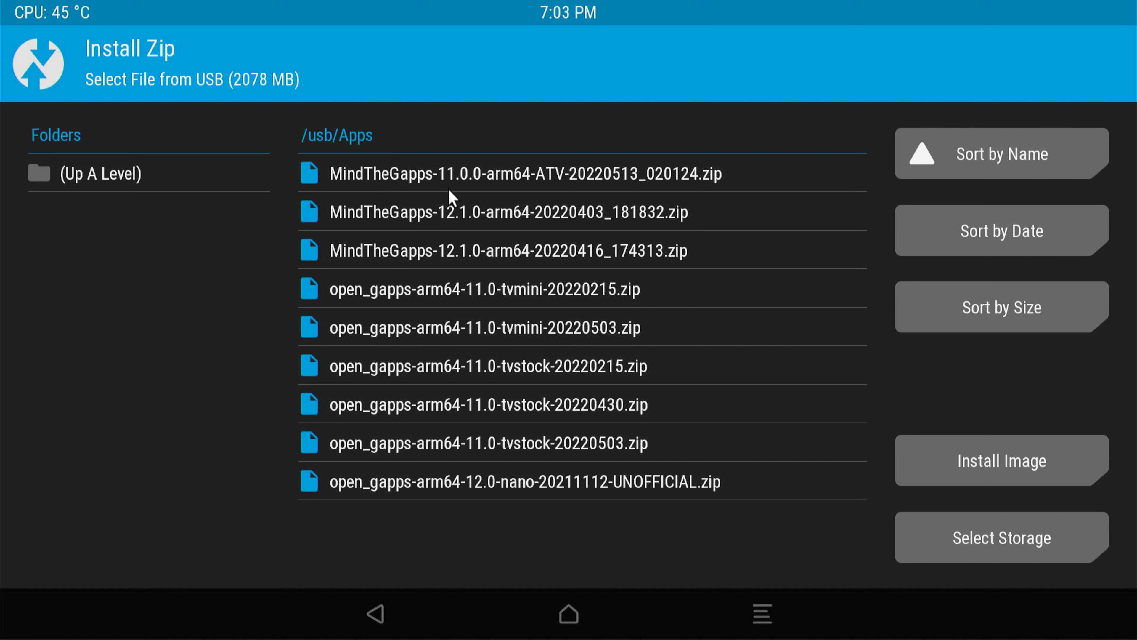
mouse_move(415, 350)
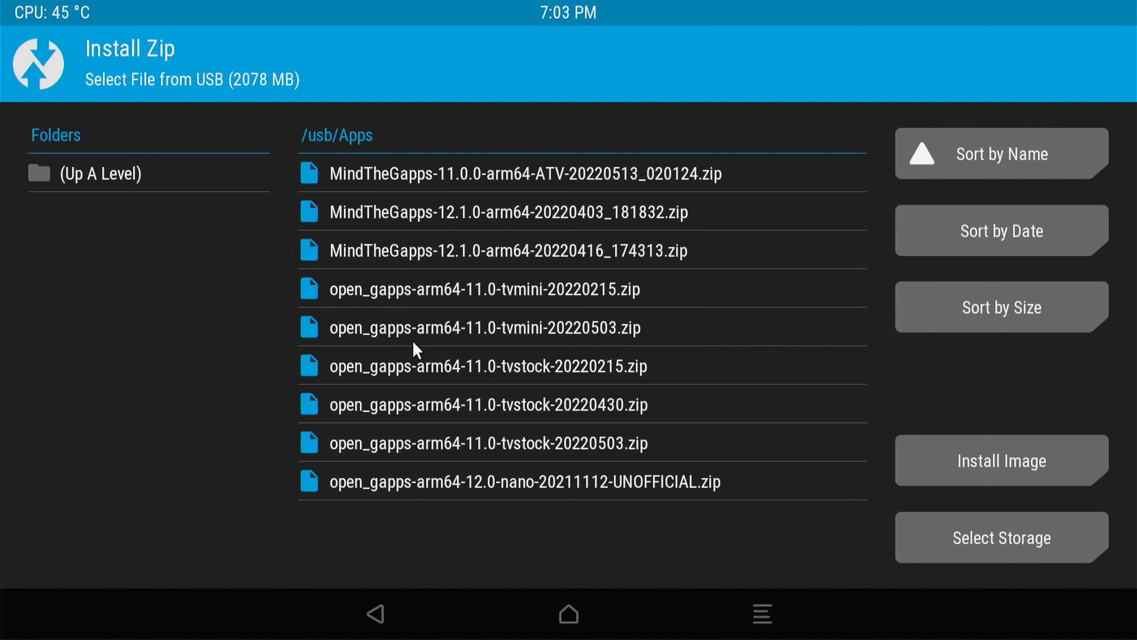
mouse_move(434, 180)
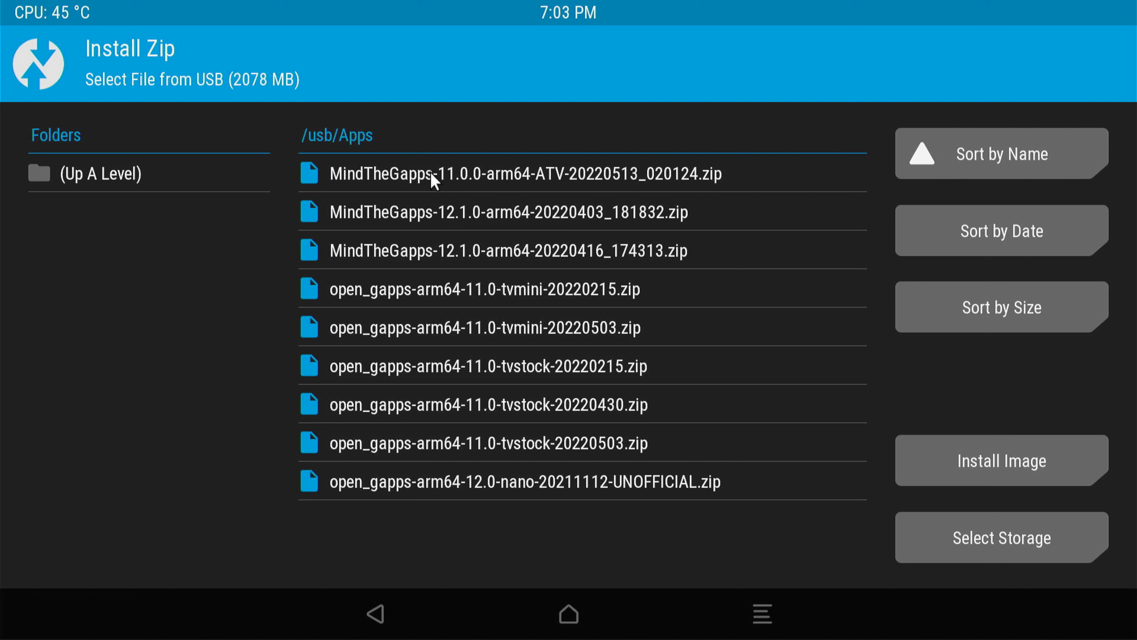
mouse_move(532, 165)
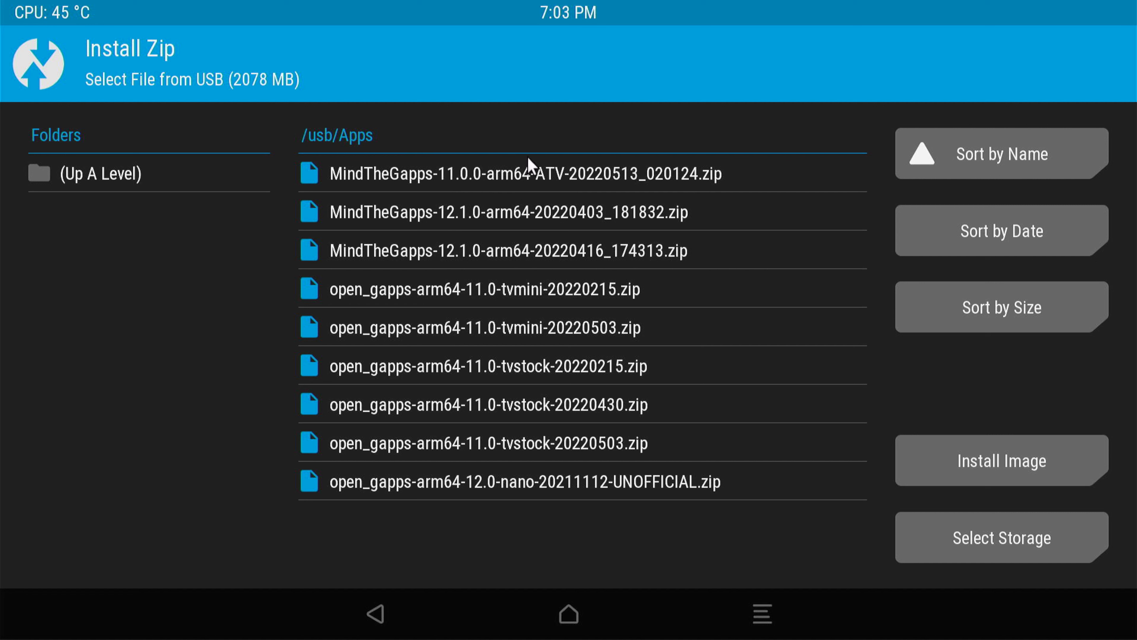
mouse_move(414, 294)
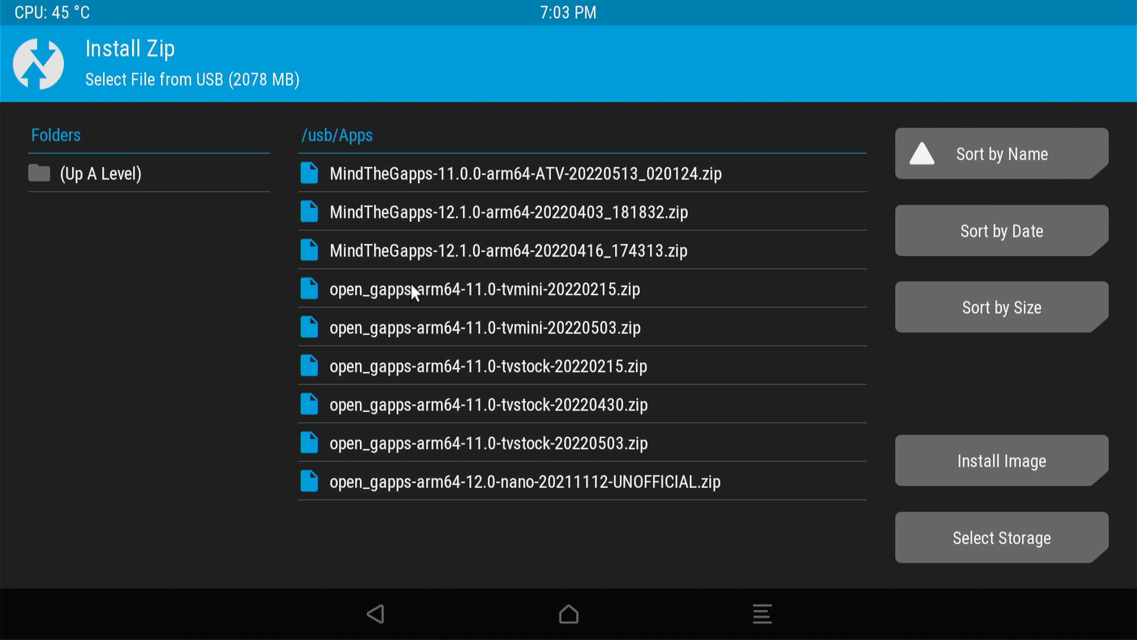
mouse_move(406, 393)
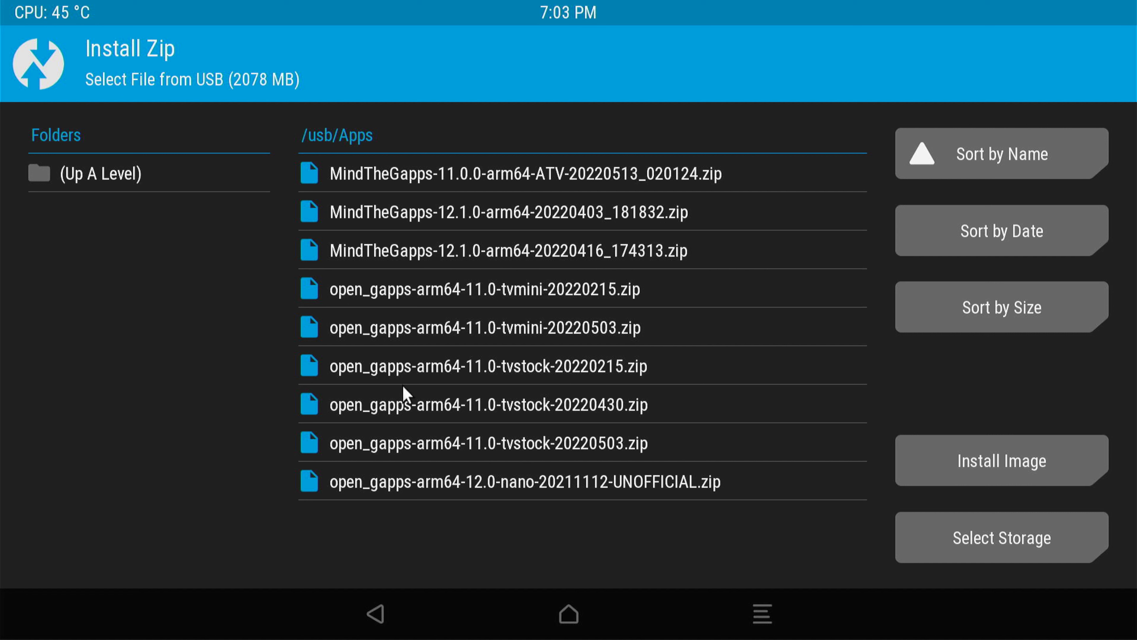
Flash the MindTheGapps-11.0.0-arm64-ATV-20220513 zip with the swipe confirmation
click(533, 172)
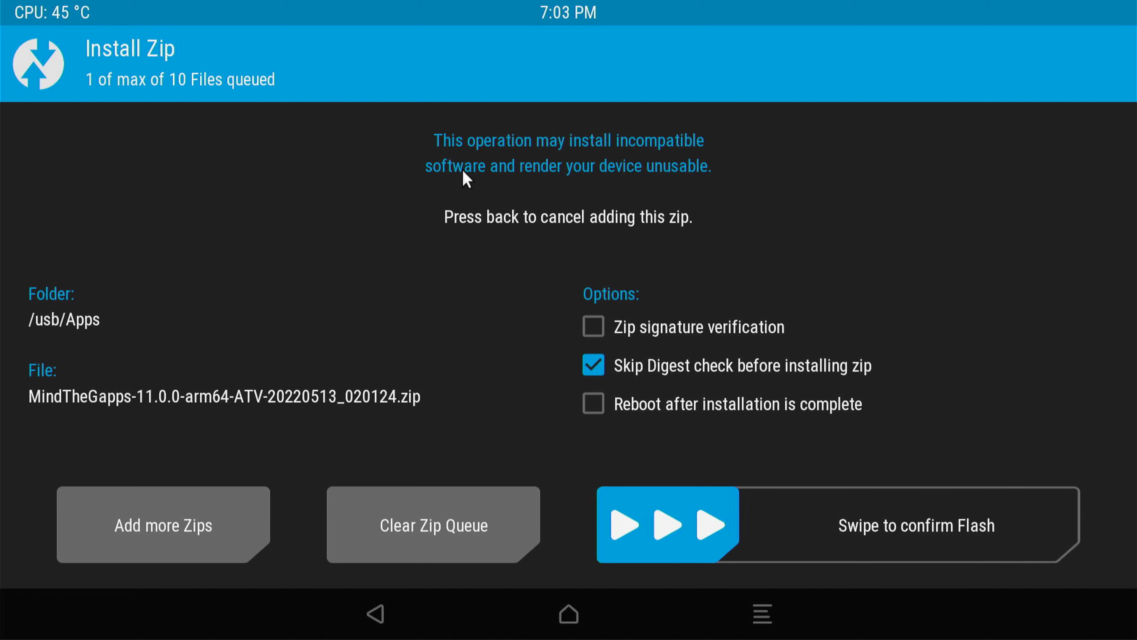
drag(667, 525, 1052, 524)
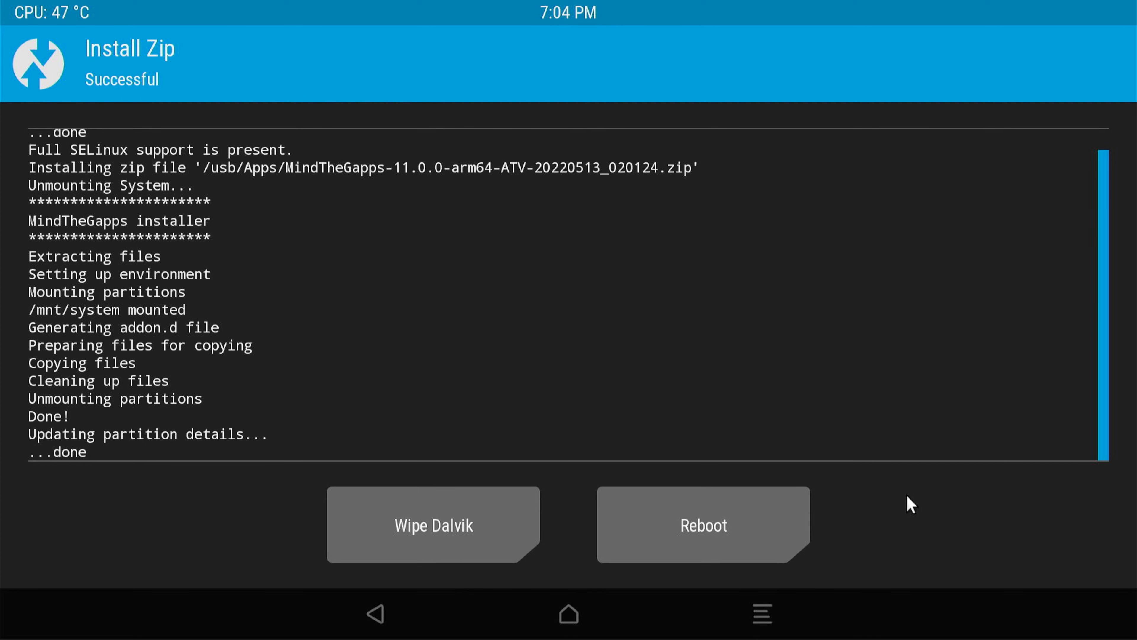
mouse_move(627, 536)
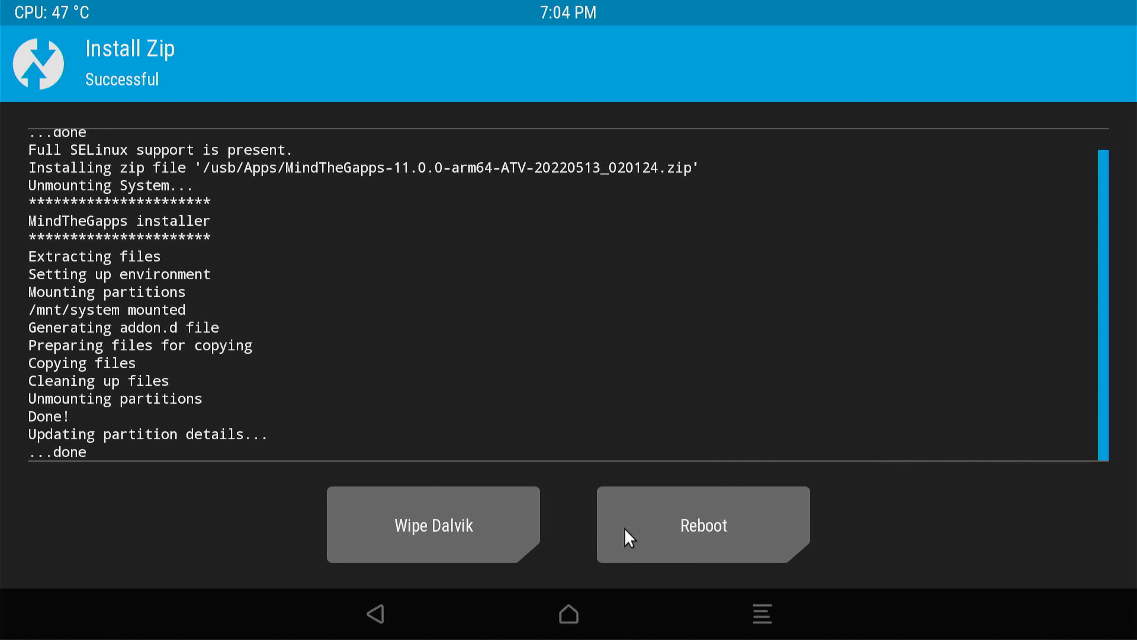
Reboot from the flash success screen into the Android system
click(701, 524)
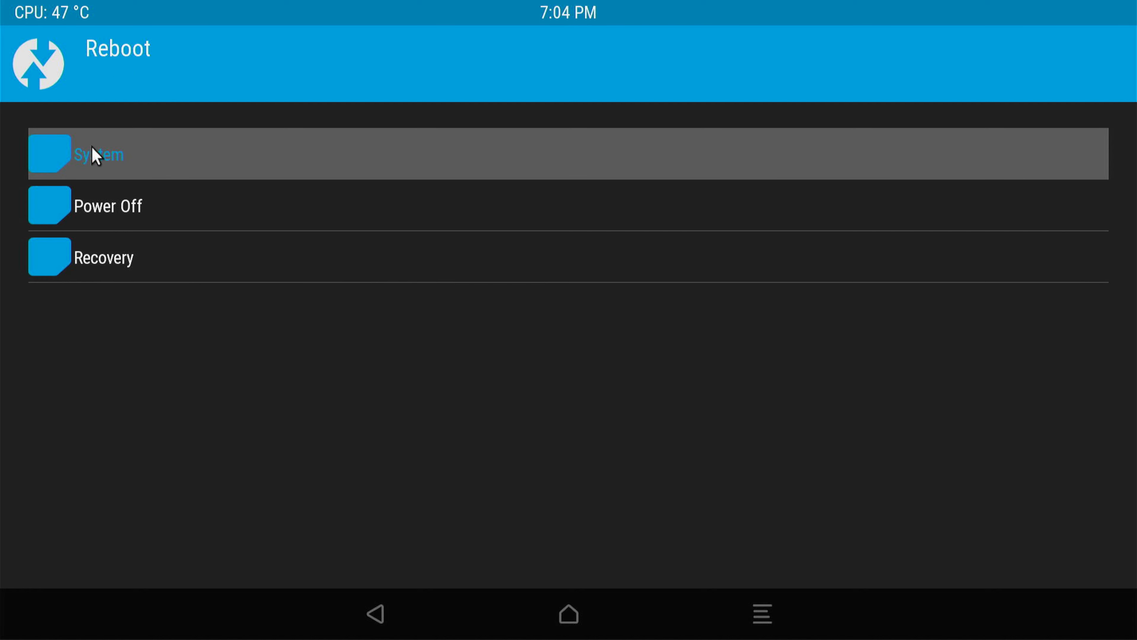
click(98, 154)
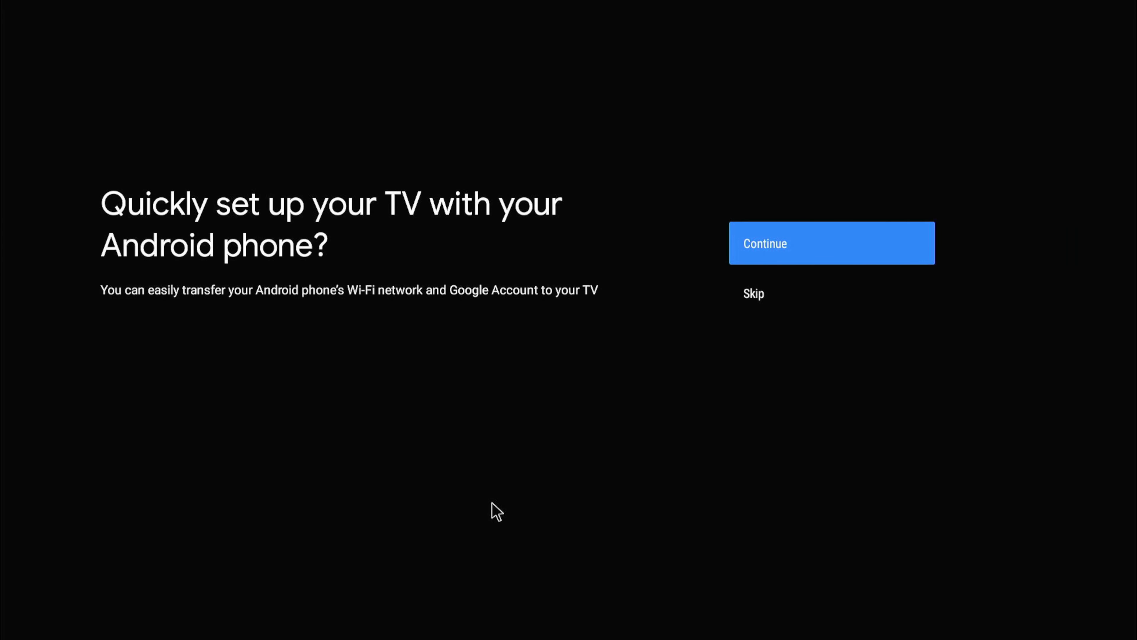
Get past the phone quick-setup error and confirm the Helios Wi-Fi connection
click(831, 243)
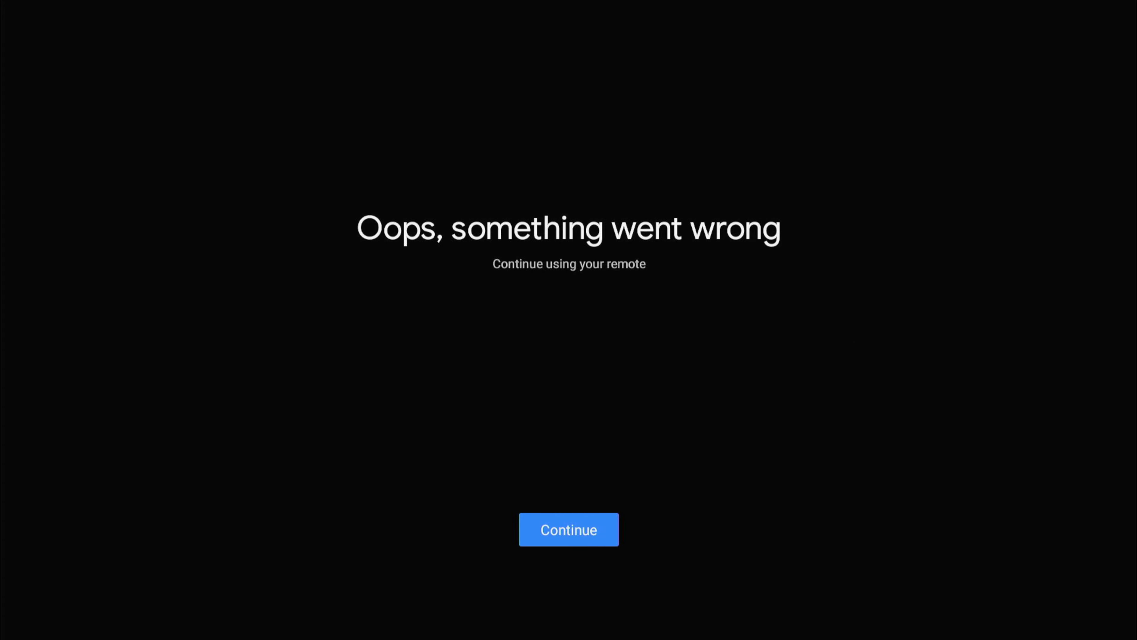
mouse_move(675, 368)
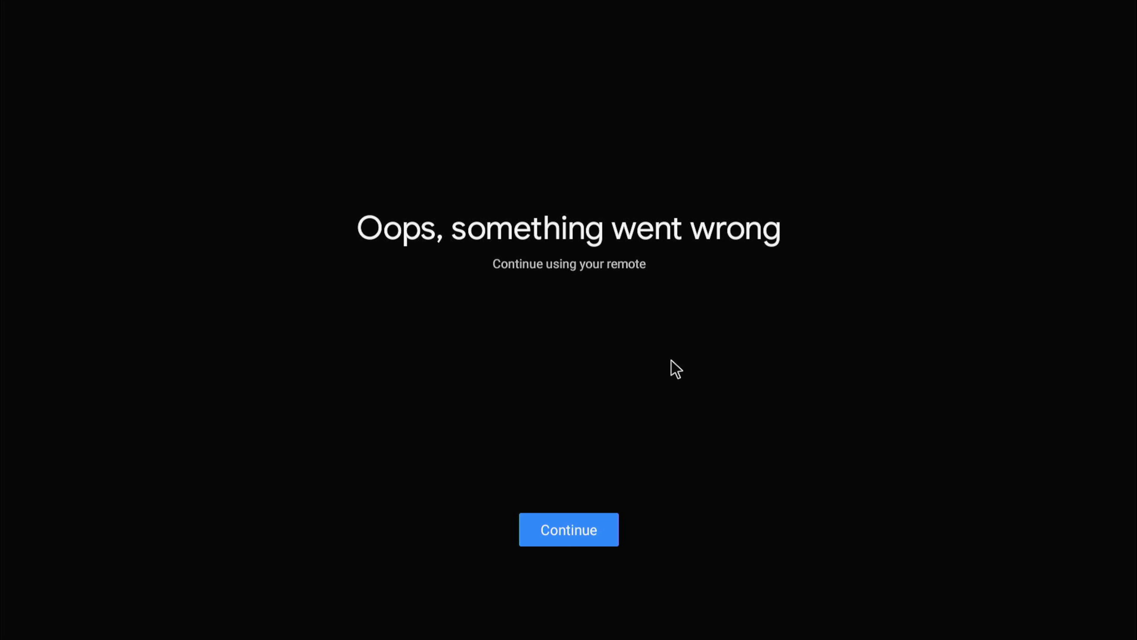
click(568, 529)
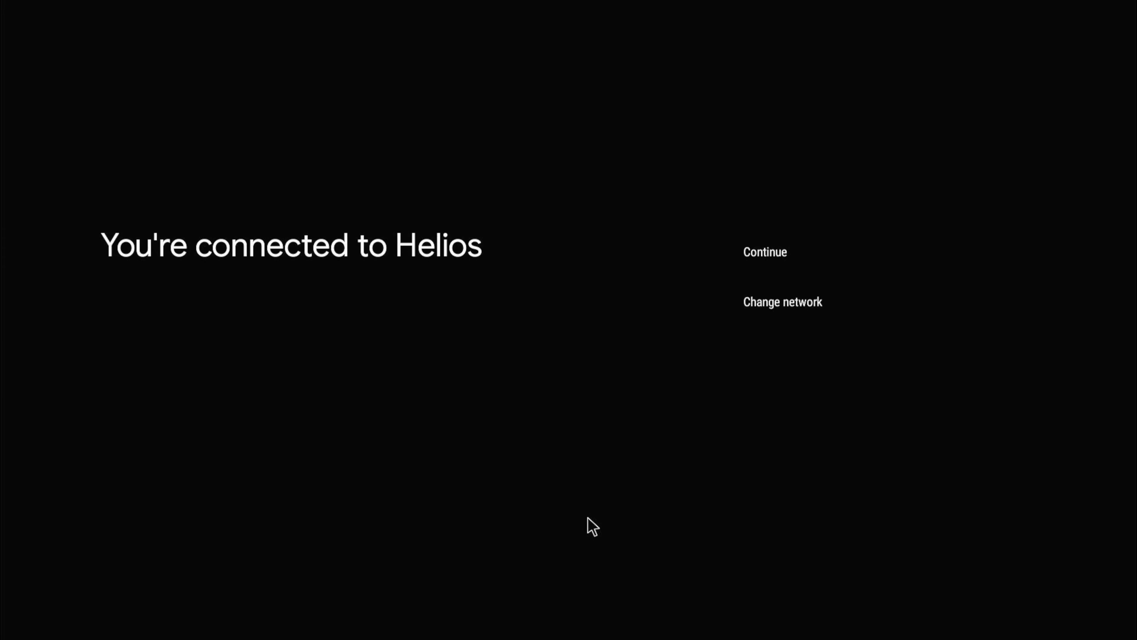
click(765, 252)
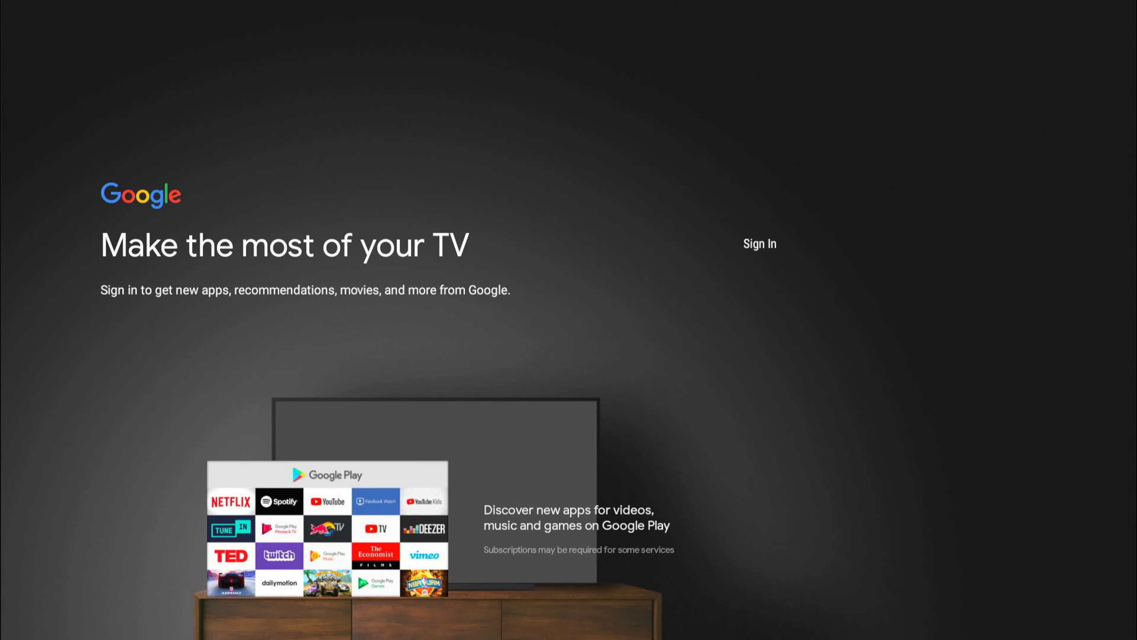
mouse_move(481, 258)
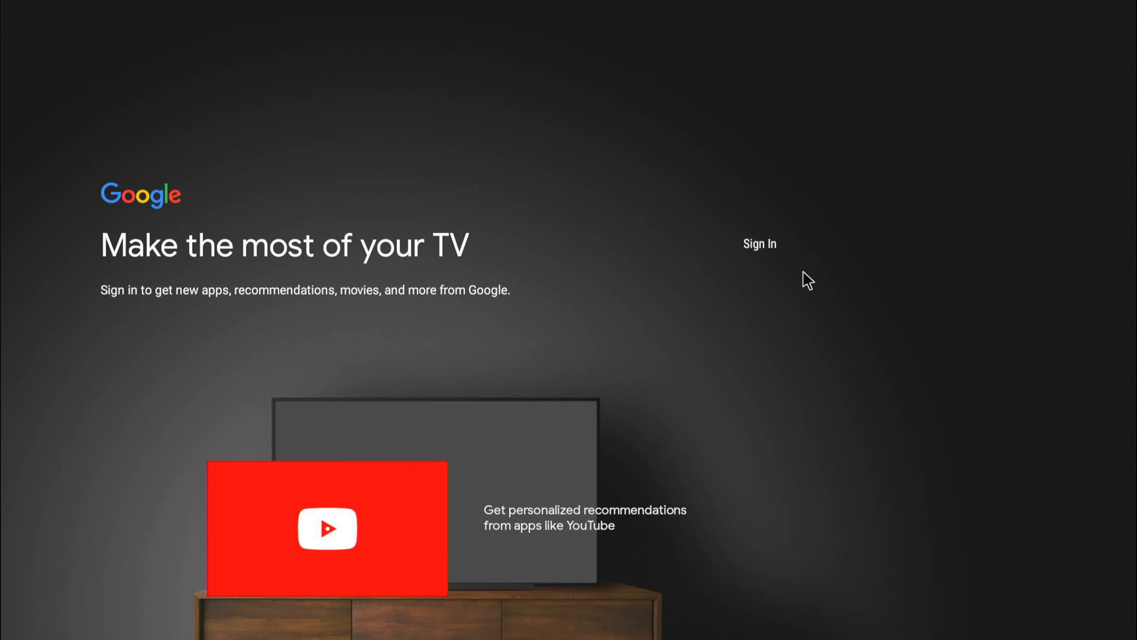
Start Google sign-in and submit the account email
click(758, 243)
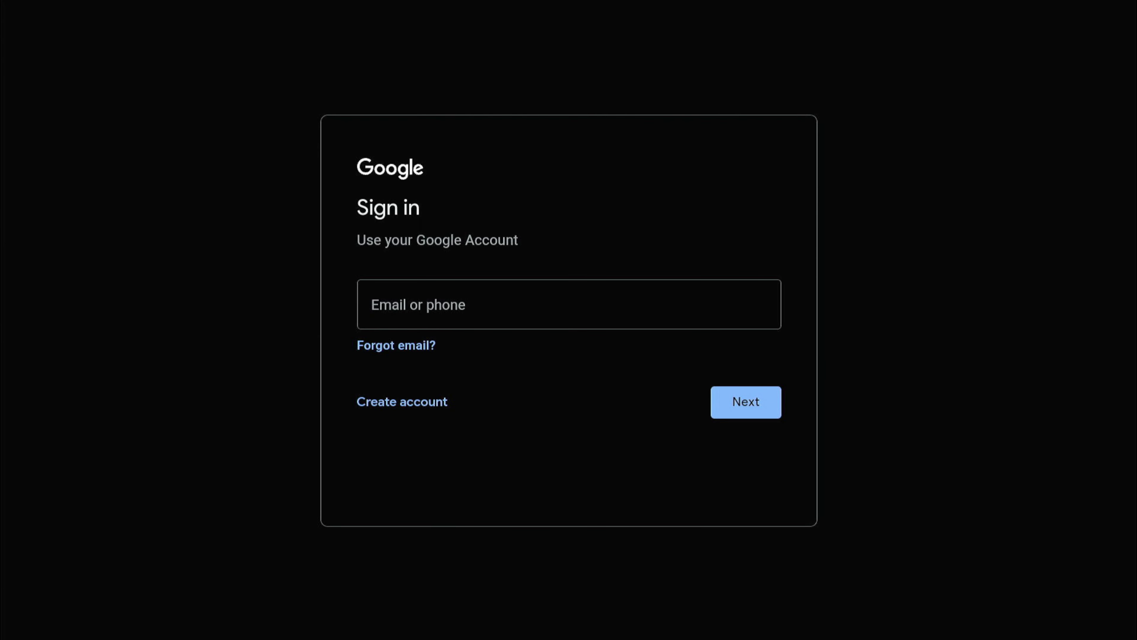
mouse_move(326, 337)
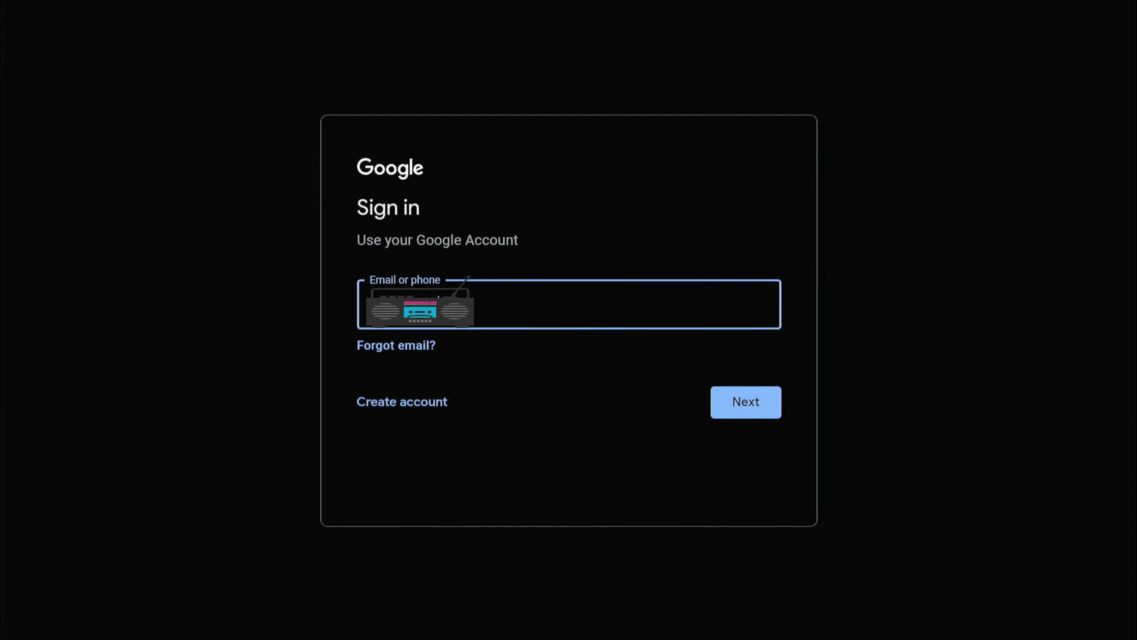
click(745, 401)
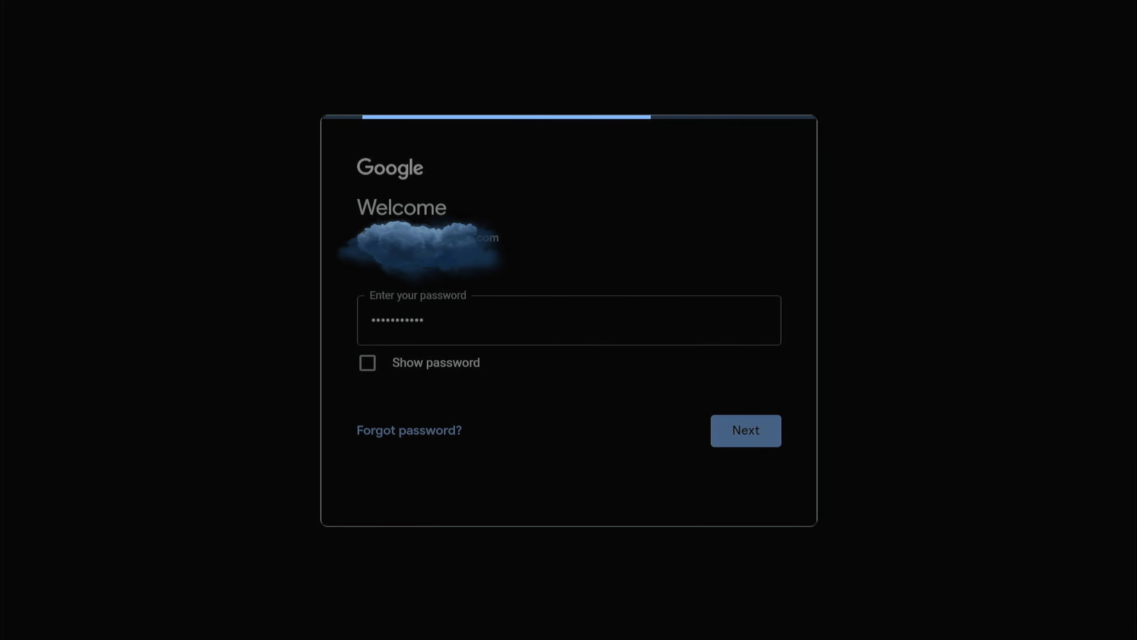
Finish sign-in, untick Help improve Android and accept the Google services settings
click(745, 430)
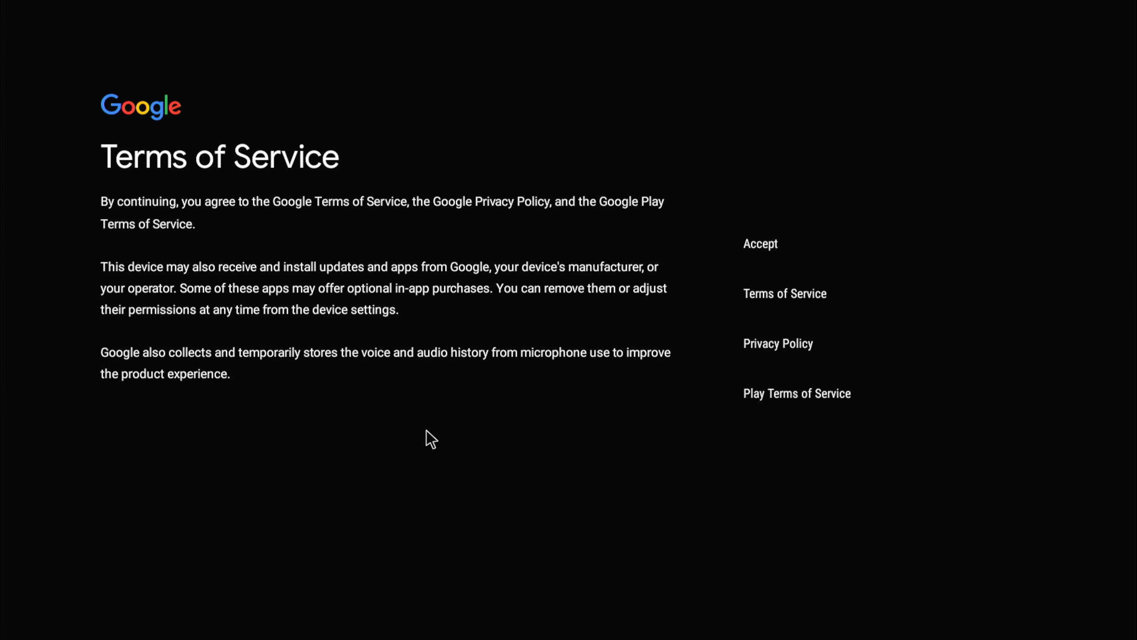
mouse_move(784, 237)
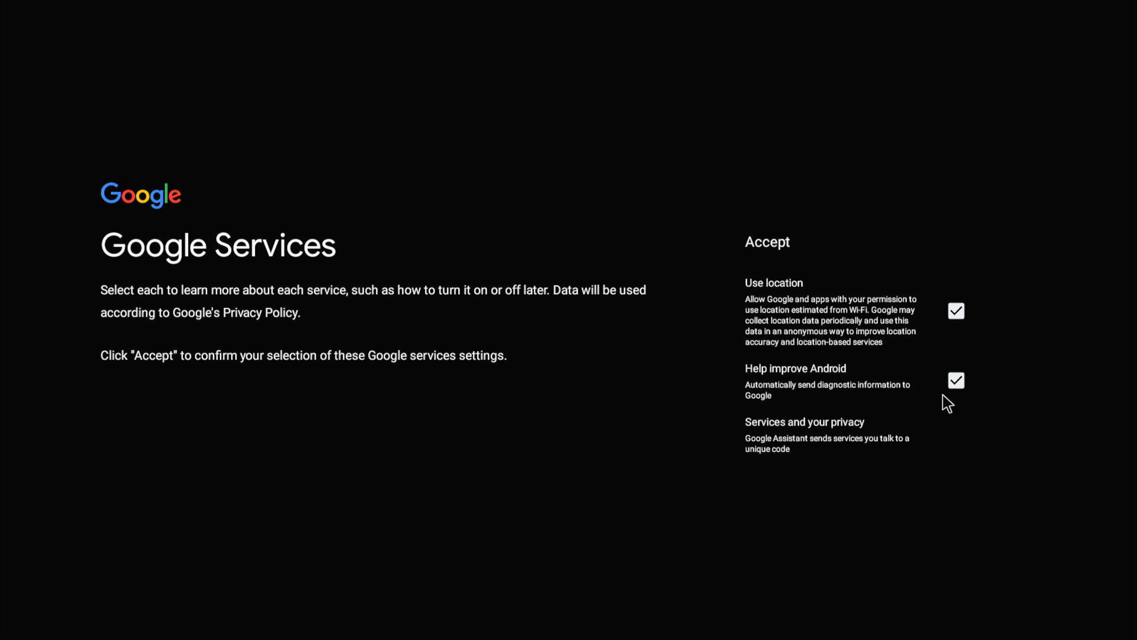
click(955, 380)
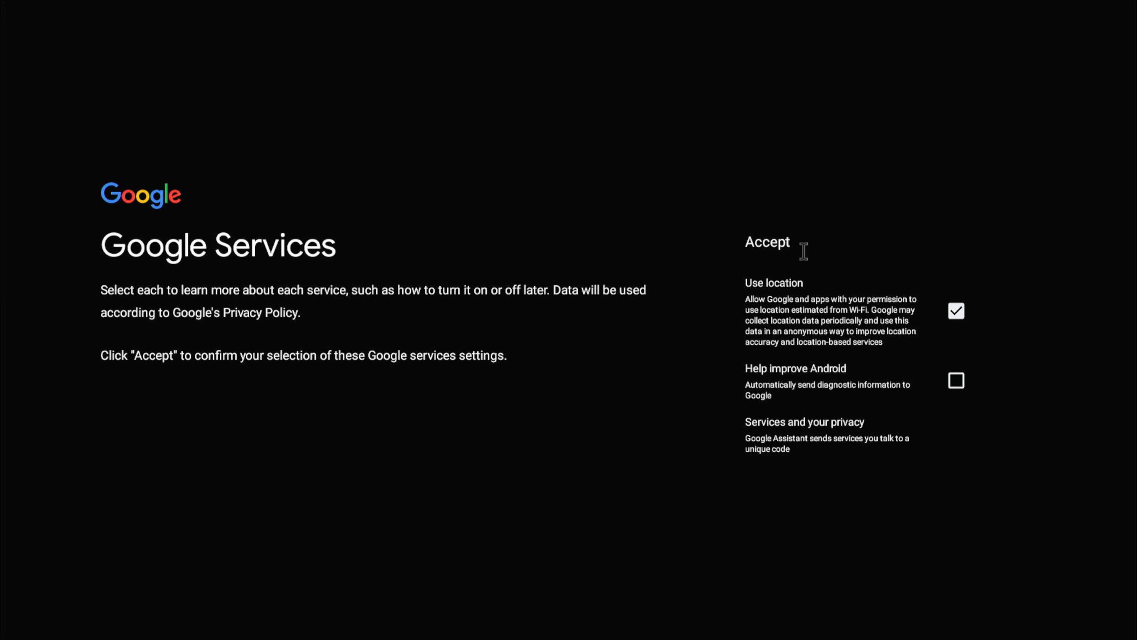
click(766, 242)
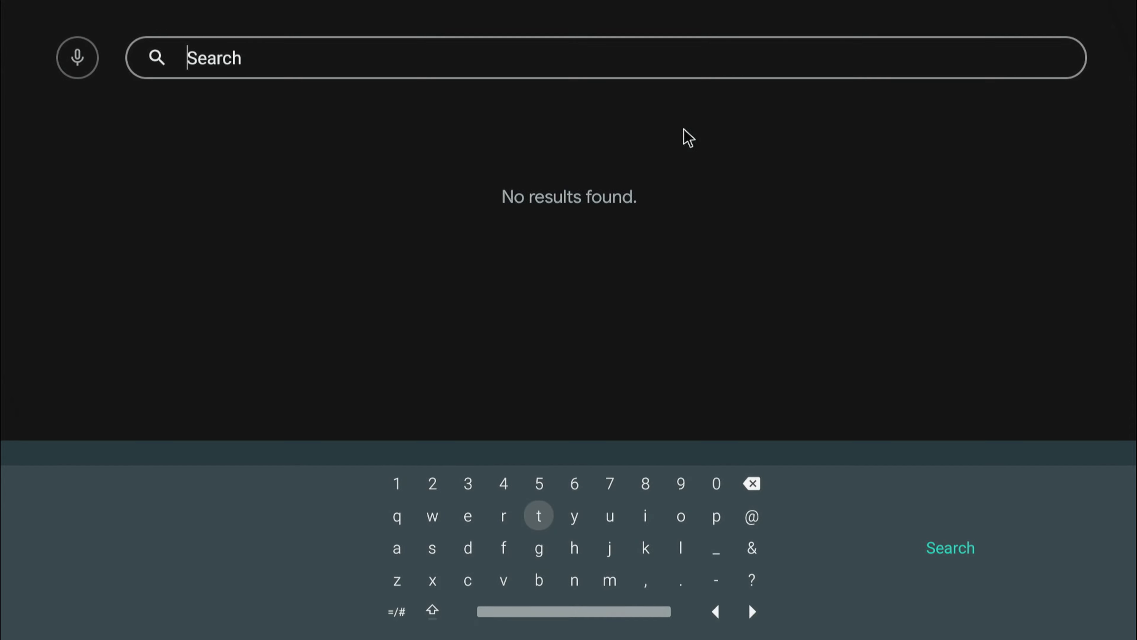
Search 'chromcast', install TV Cast for Android TV, then search 'youtub' for YouTube apps
click(467, 573)
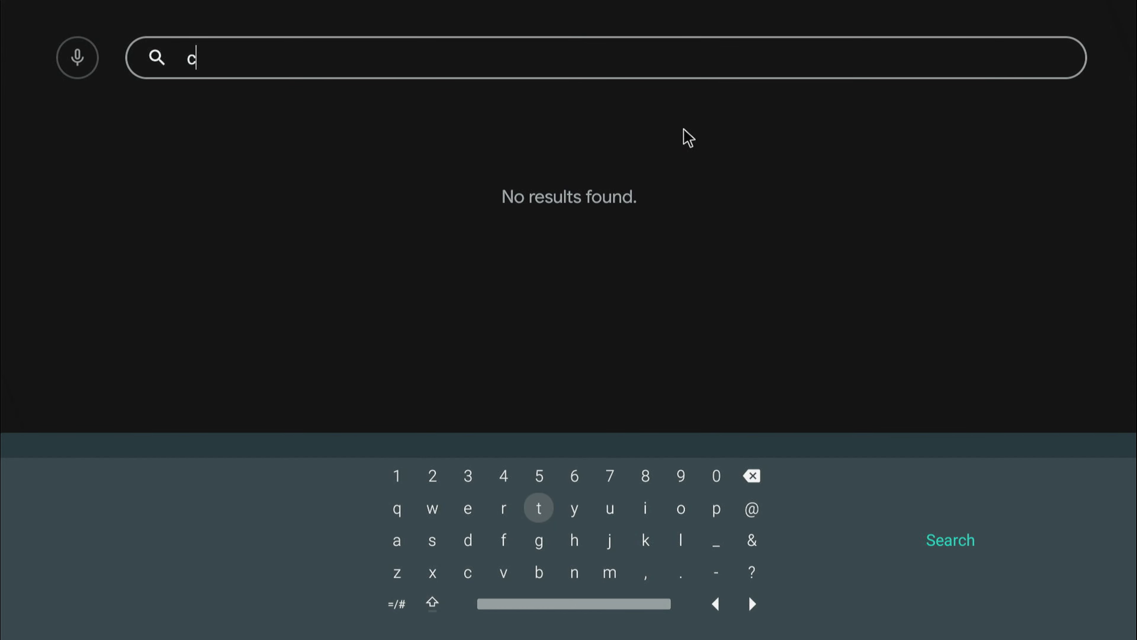
text(hromcast)
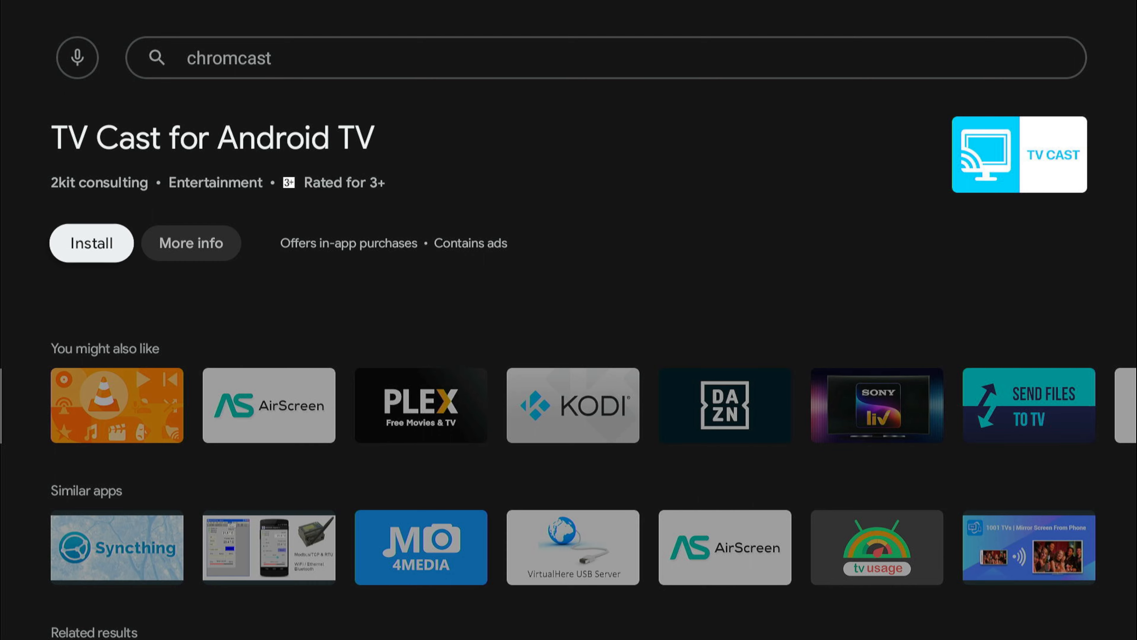
click(90, 243)
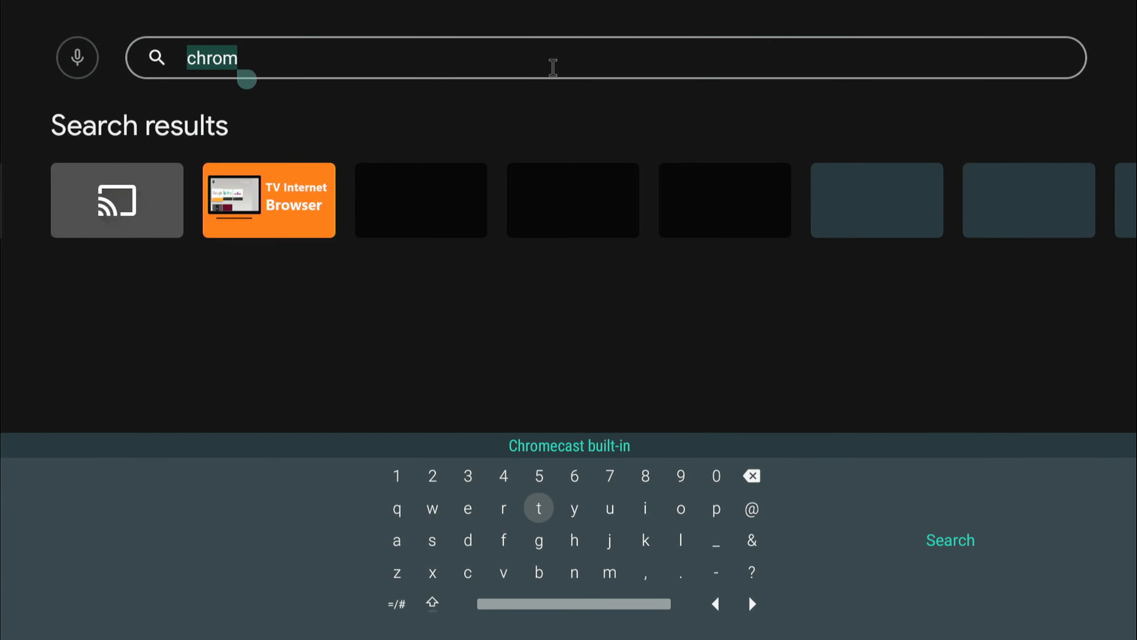
text(youtub)
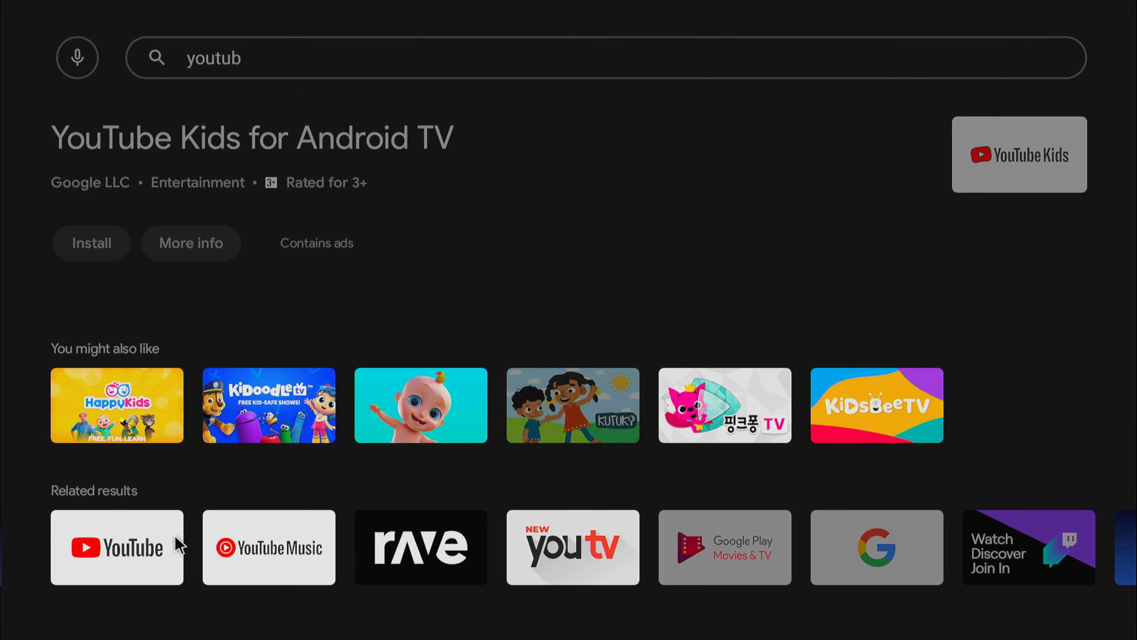
Install YouTube for Android TV, view the installed apps list and return to Play Store
click(116, 547)
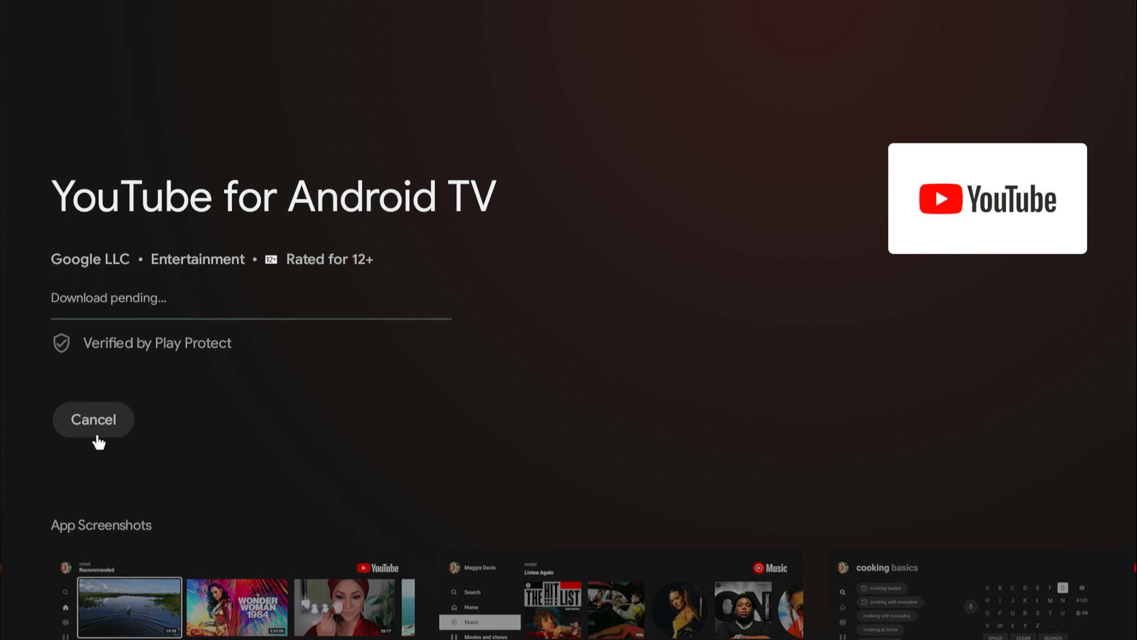
mouse_move(728, 80)
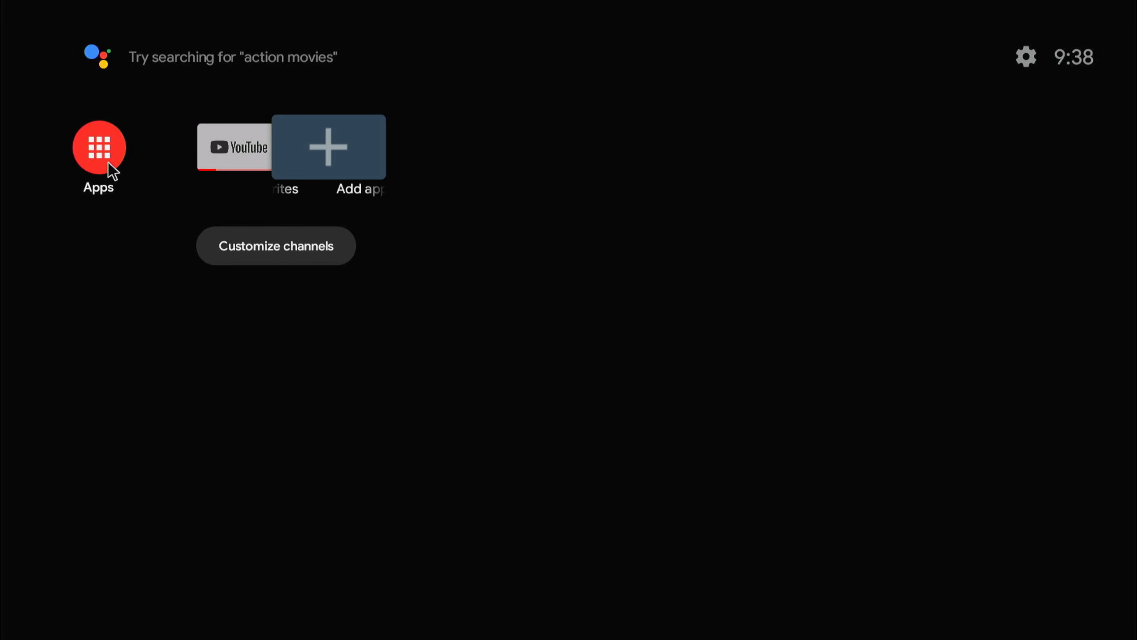
click(99, 148)
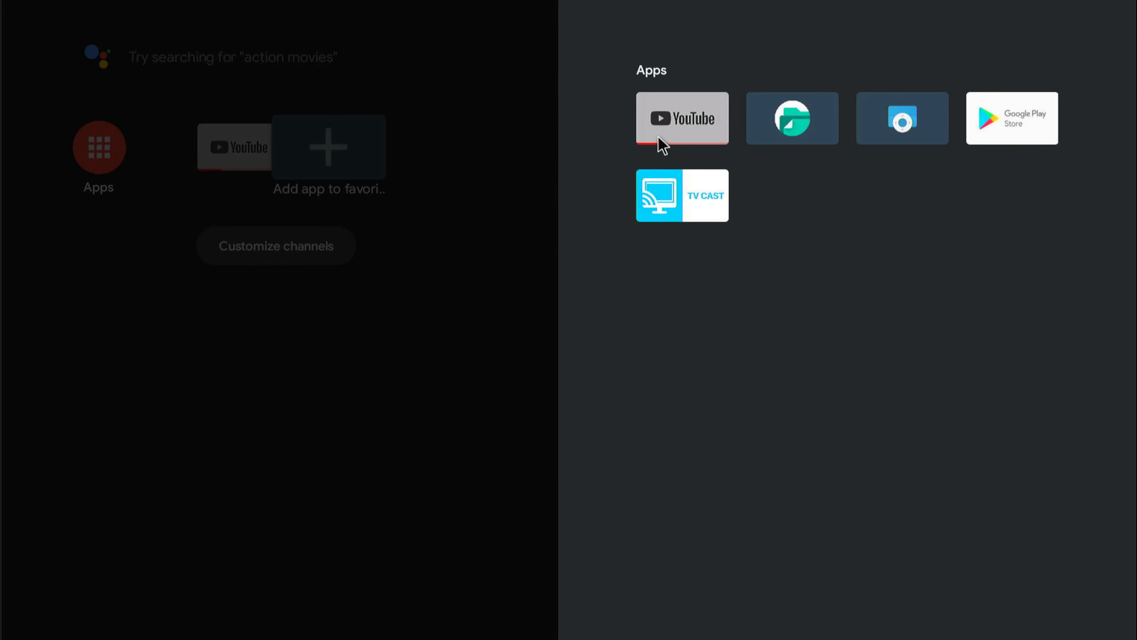
click(1011, 117)
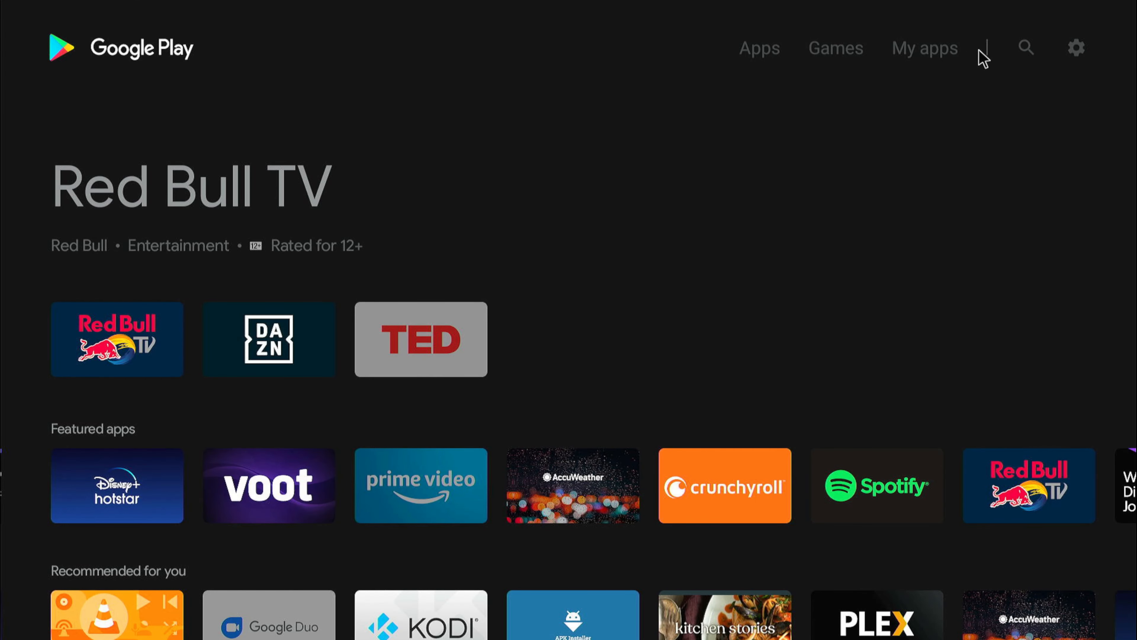
mouse_move(1031, 52)
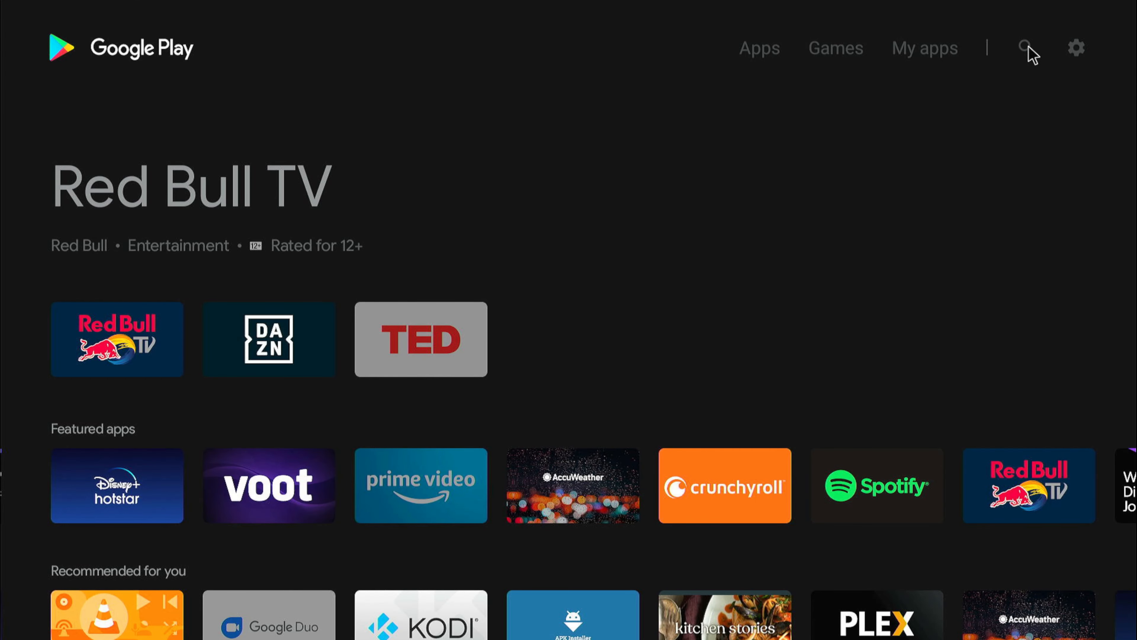
mouse_move(941, 175)
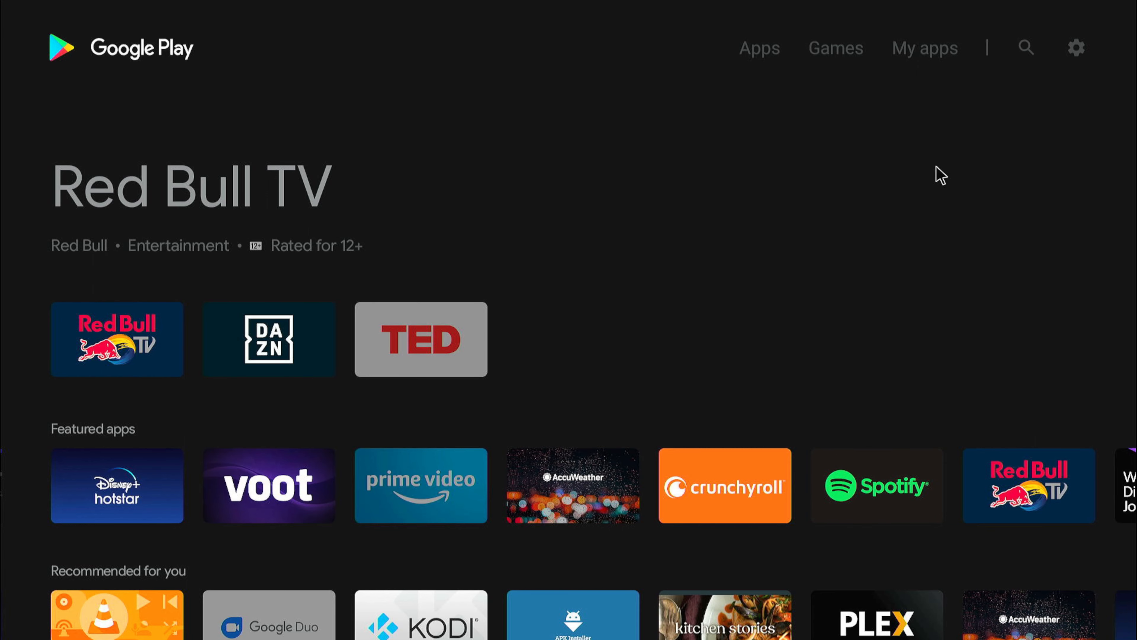
mouse_move(117, 339)
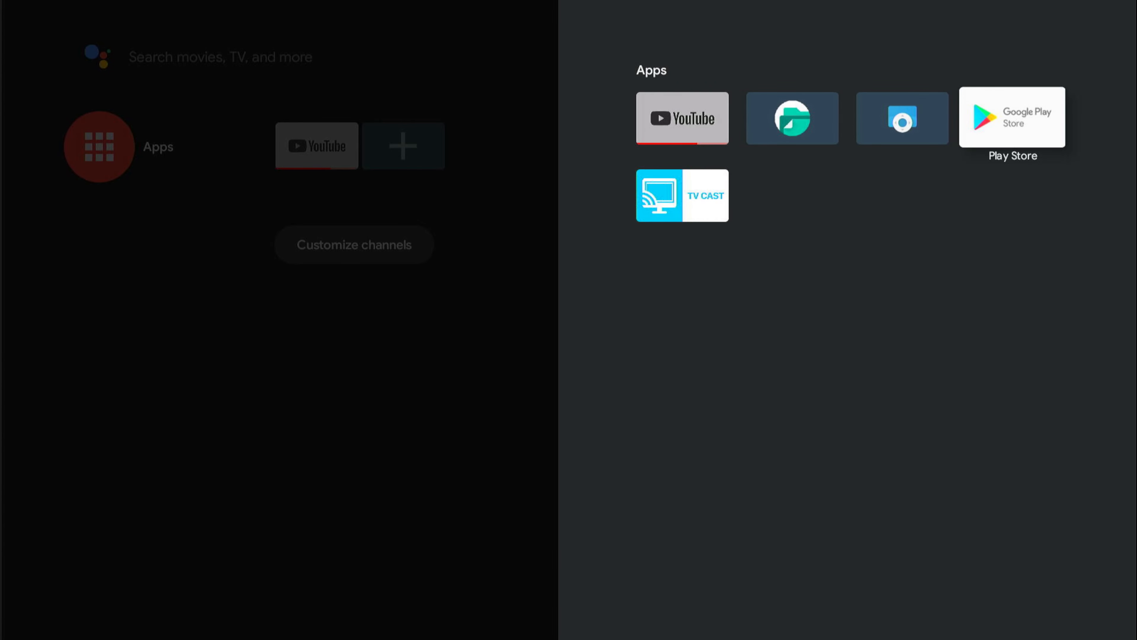
Update Chromecast built-in from Play Store and start a new store search for 'cast'
click(1010, 118)
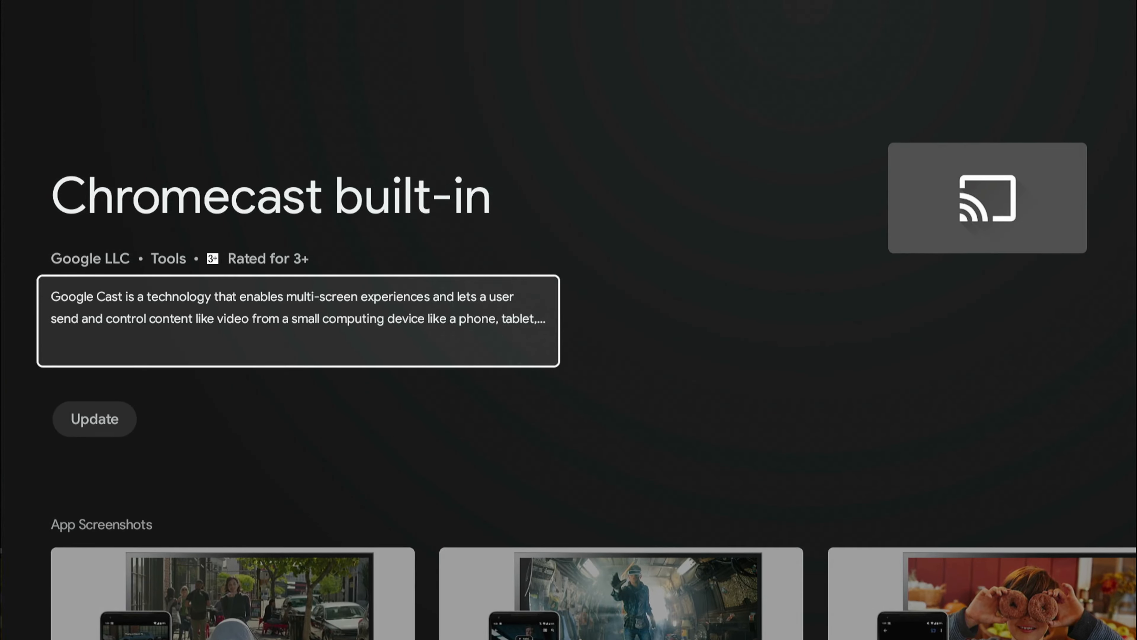
click(94, 419)
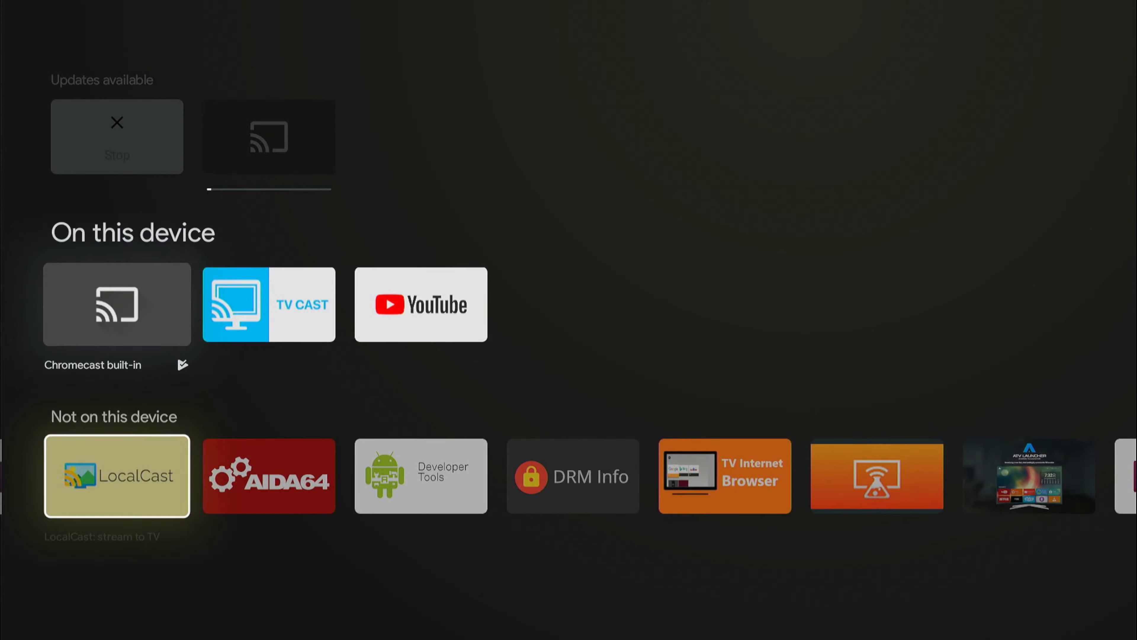
scroll(right, 3)
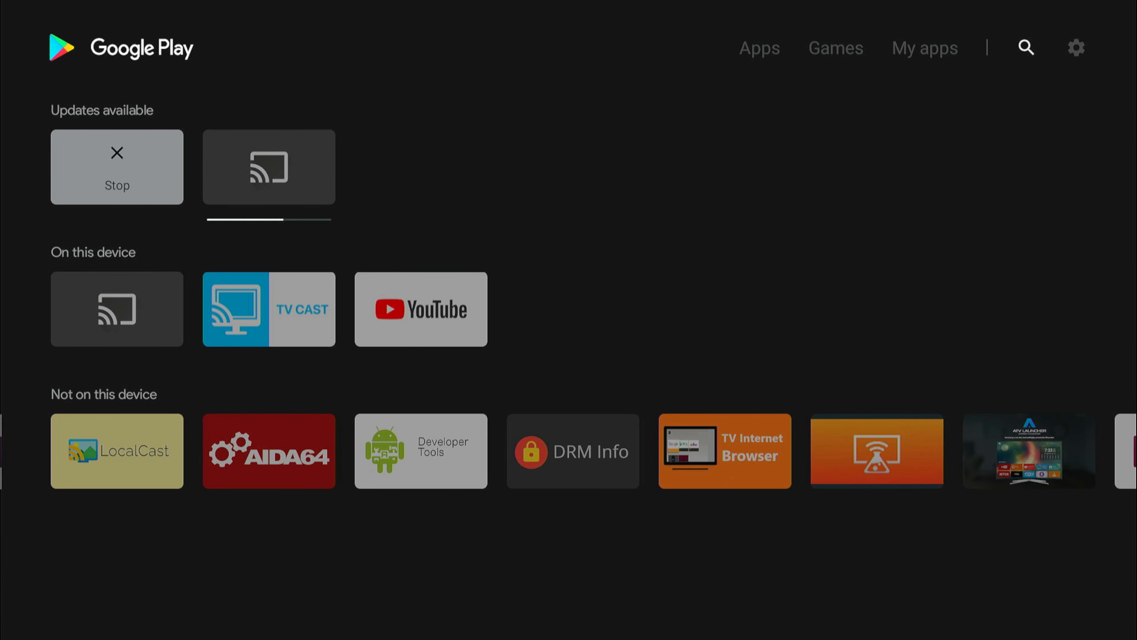
click(1025, 48)
text(castt)
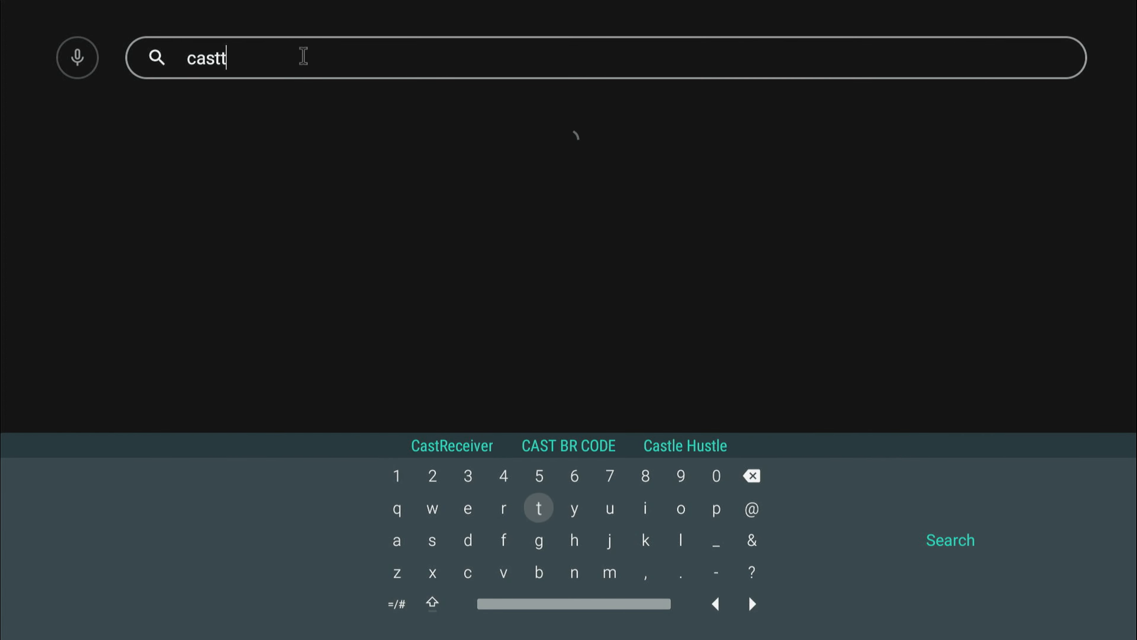
Correct the search to 'cast' and view the AirScreen - AirPlay & Cast & Miracast & DLNA page
click(539, 507)
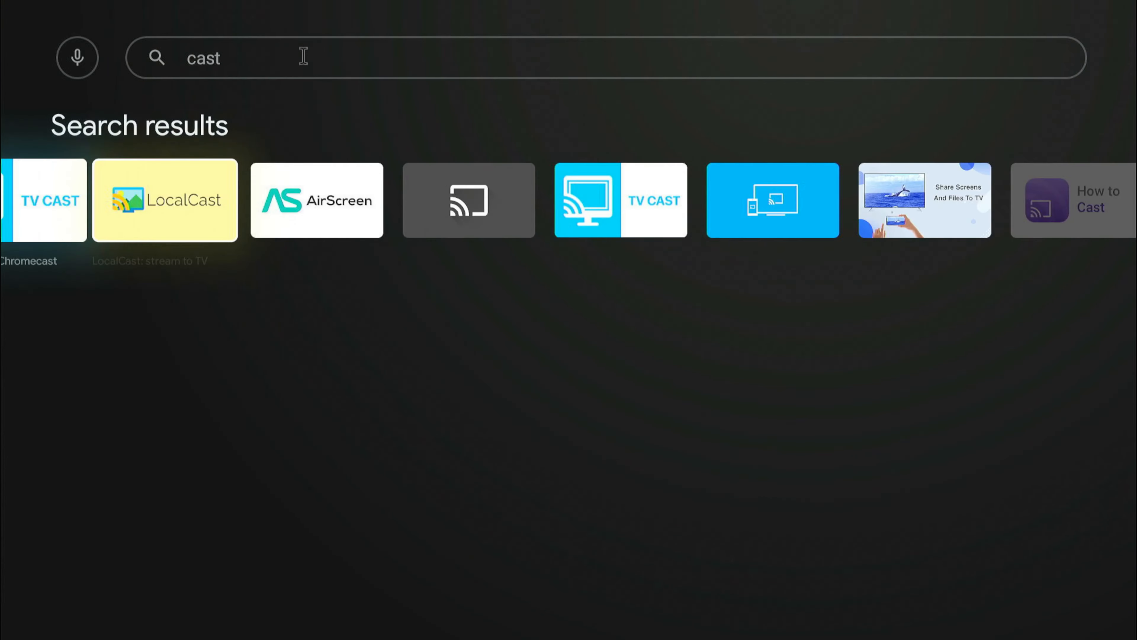
click(316, 200)
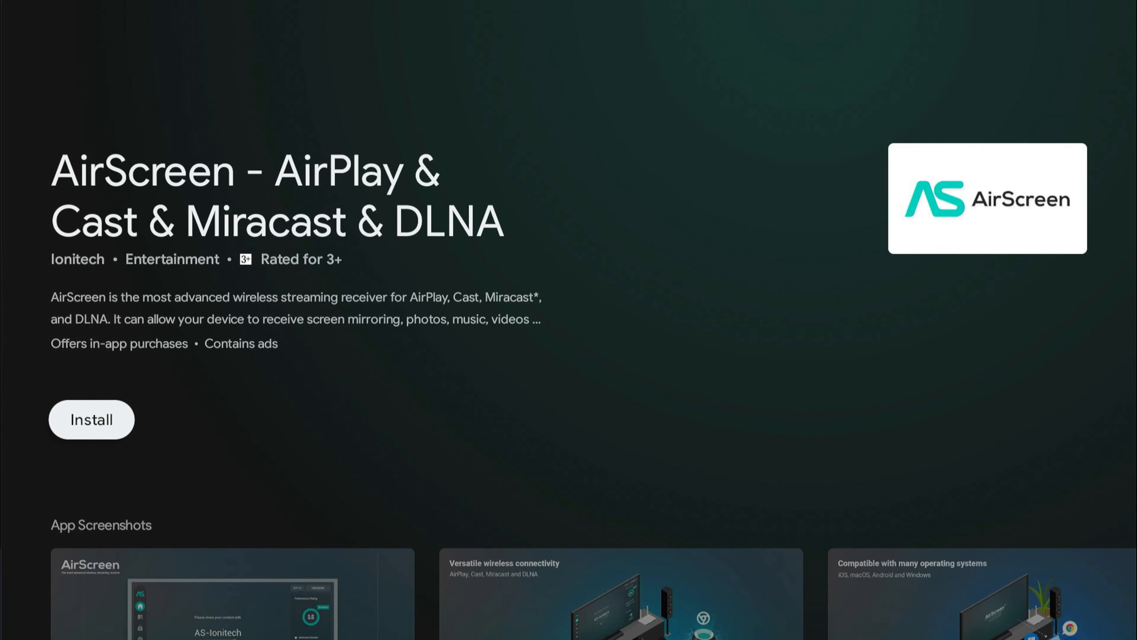
scroll(down, 3)
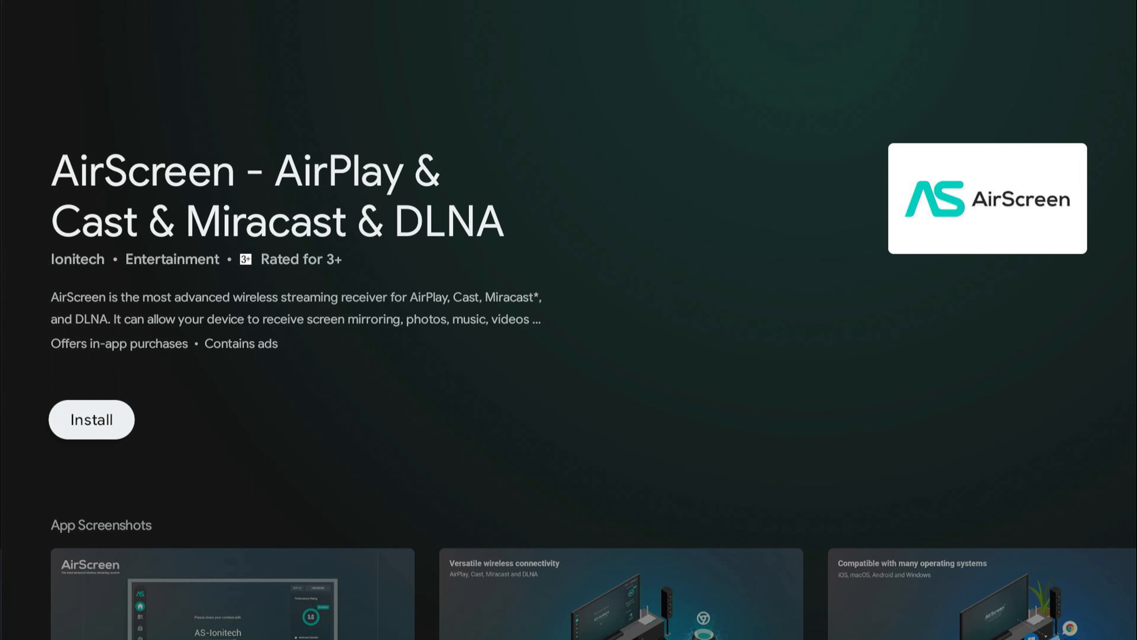
Install AirScreen and return to the Android TV home screen
click(90, 419)
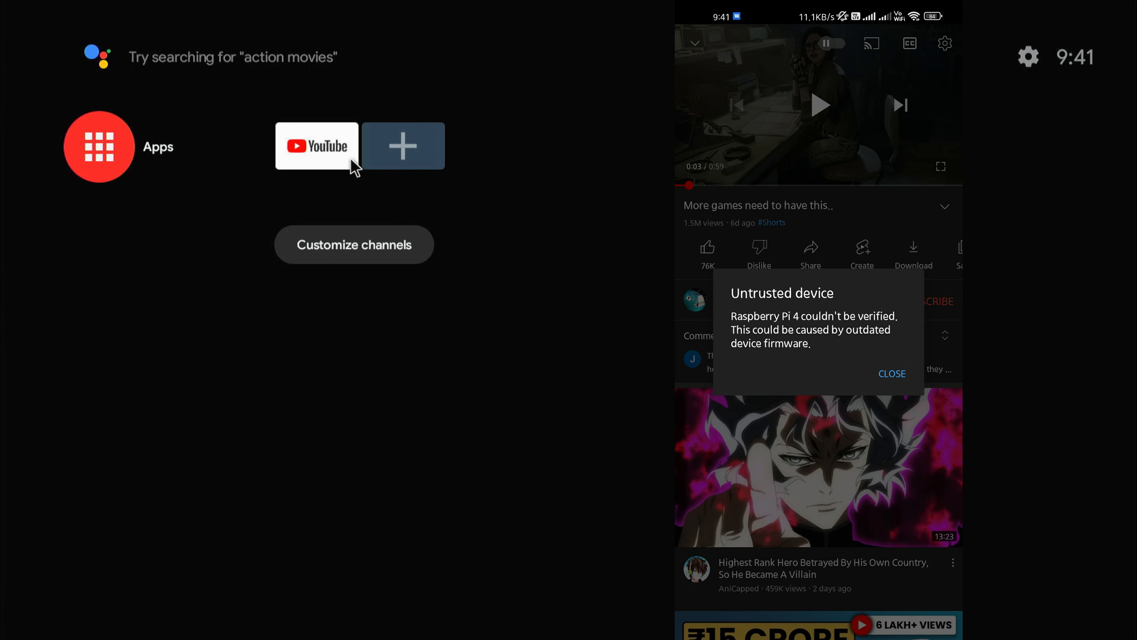
Launch YouTube, go to its Settings and choose Link with TV code
click(316, 145)
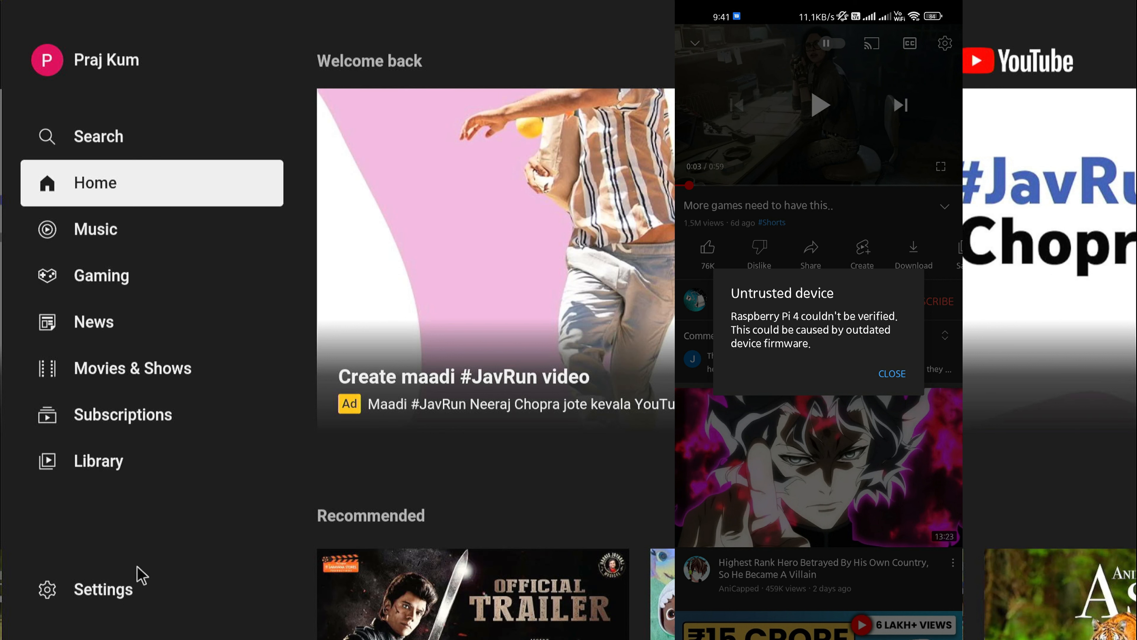
click(103, 588)
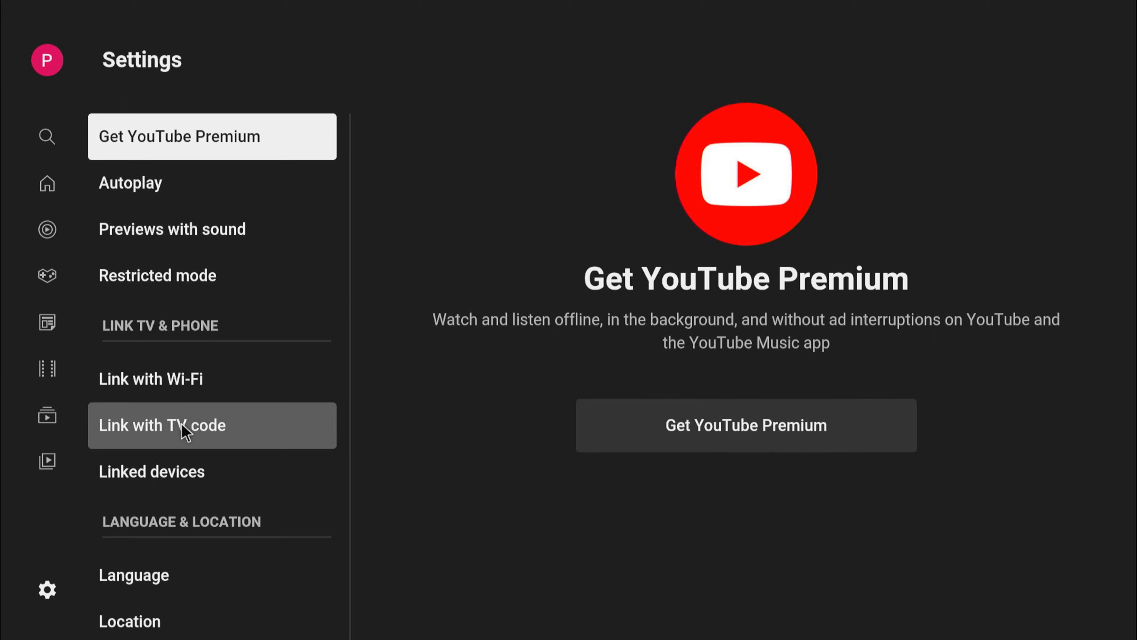
click(181, 425)
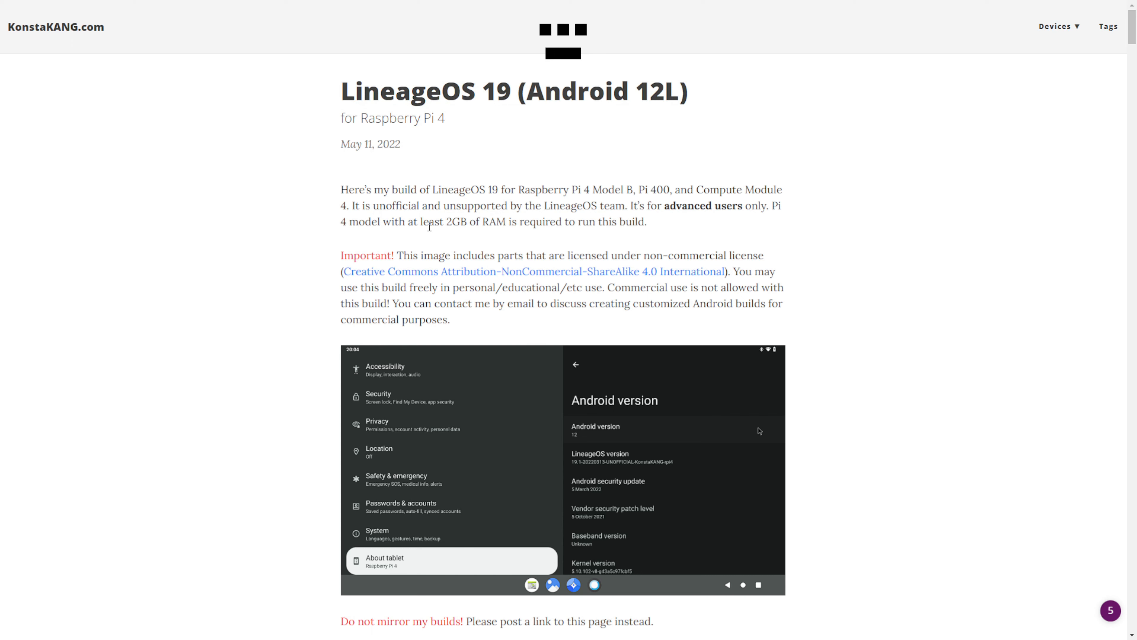
mouse_move(478, 240)
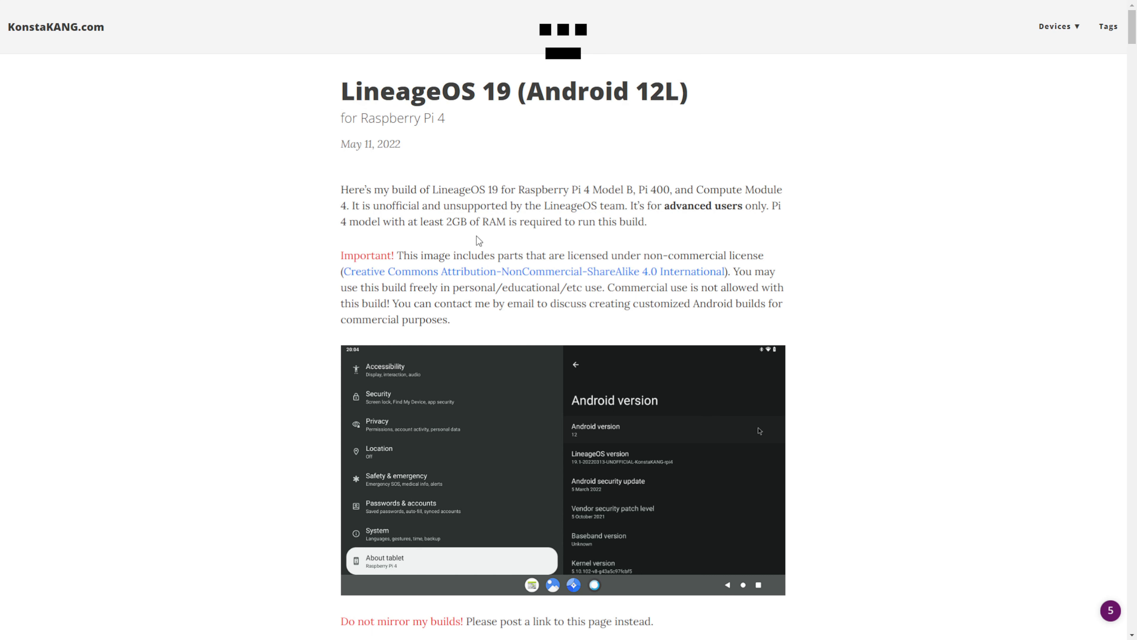
Scroll the KonstaKANG LineageOS 19 page to the FAQ on installing Google apps
scroll(down, 3)
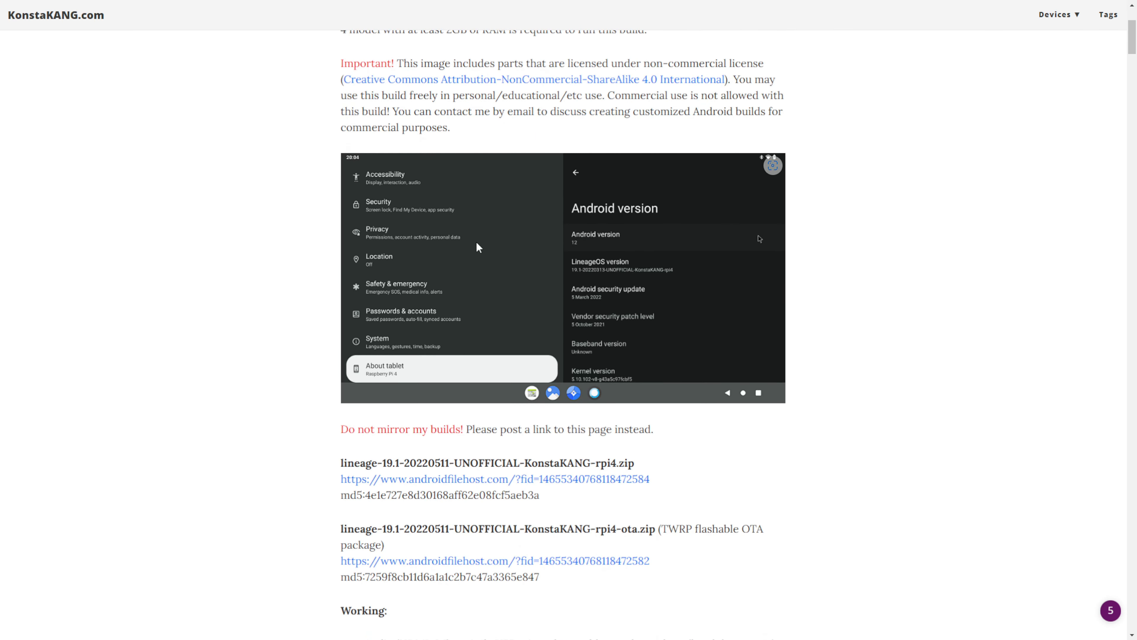
scroll(down, 3)
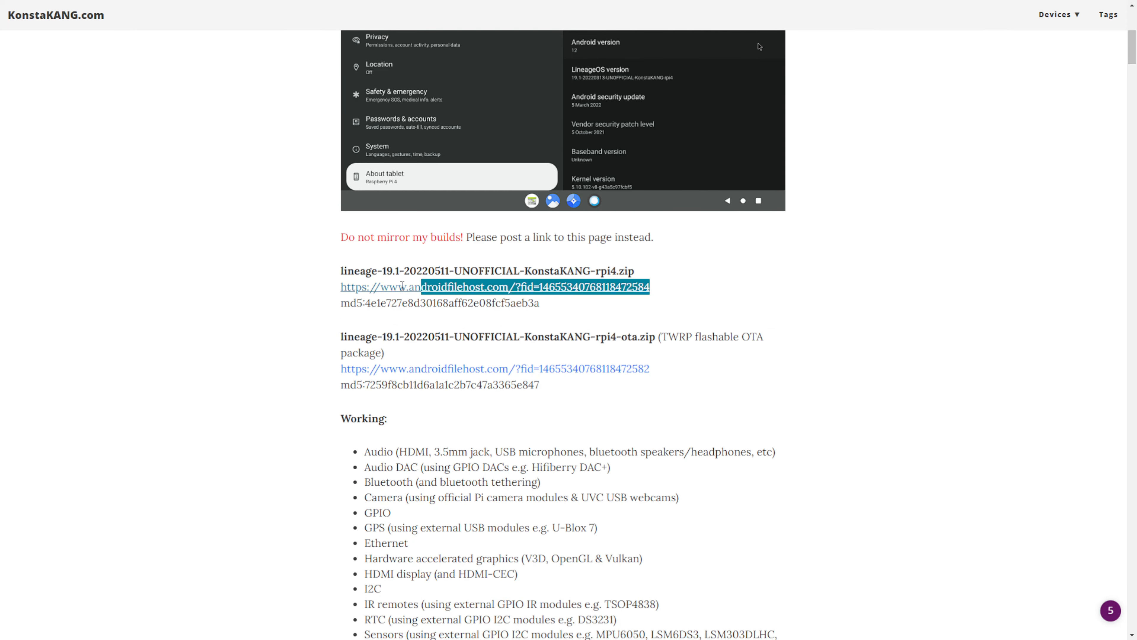
scroll(down, 3)
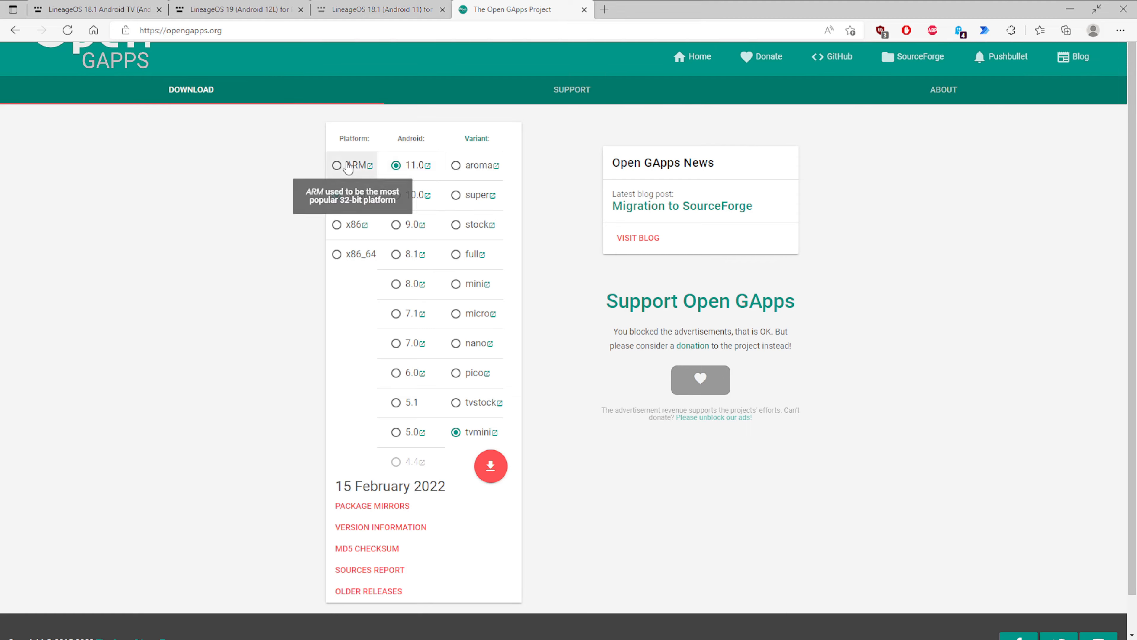
click(337, 194)
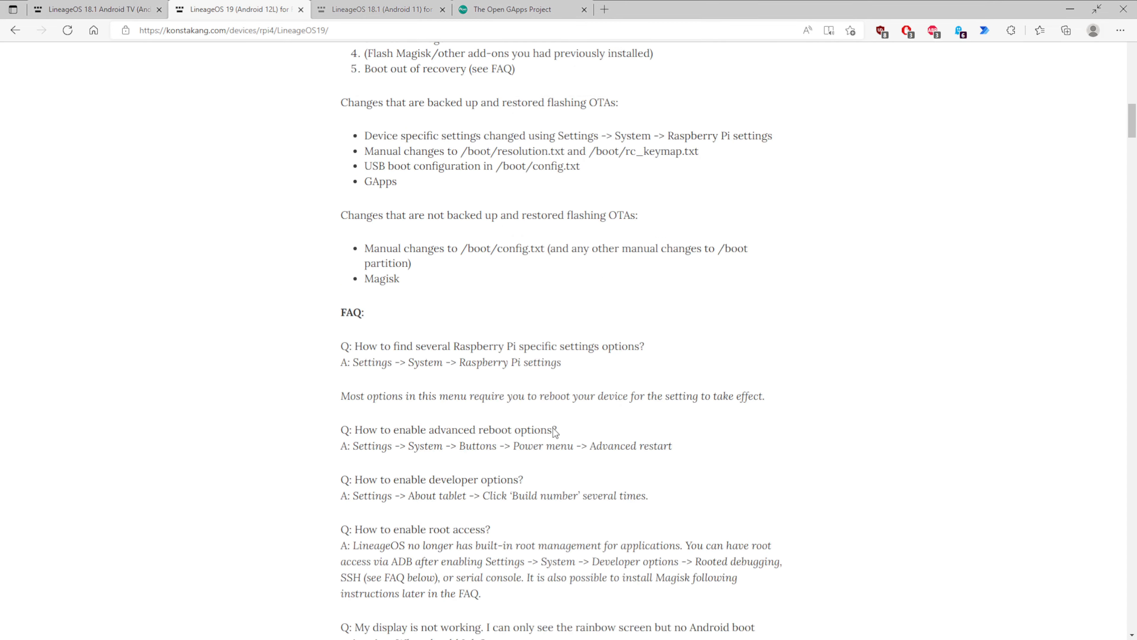
scroll(down, 3)
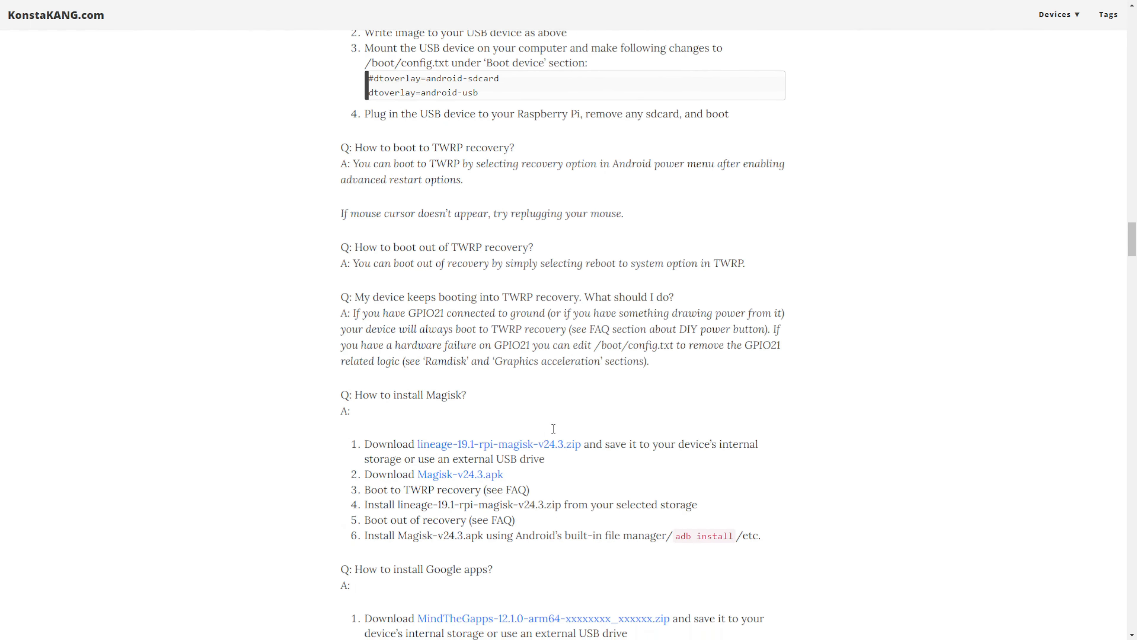
scroll(down, 3)
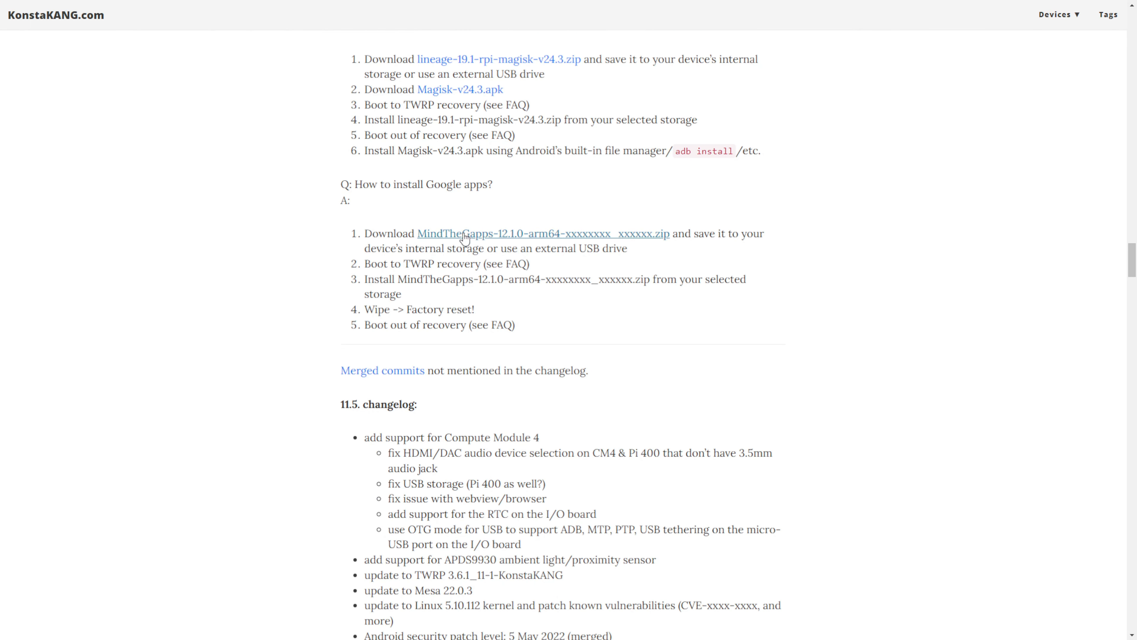
mouse_move(807, 561)
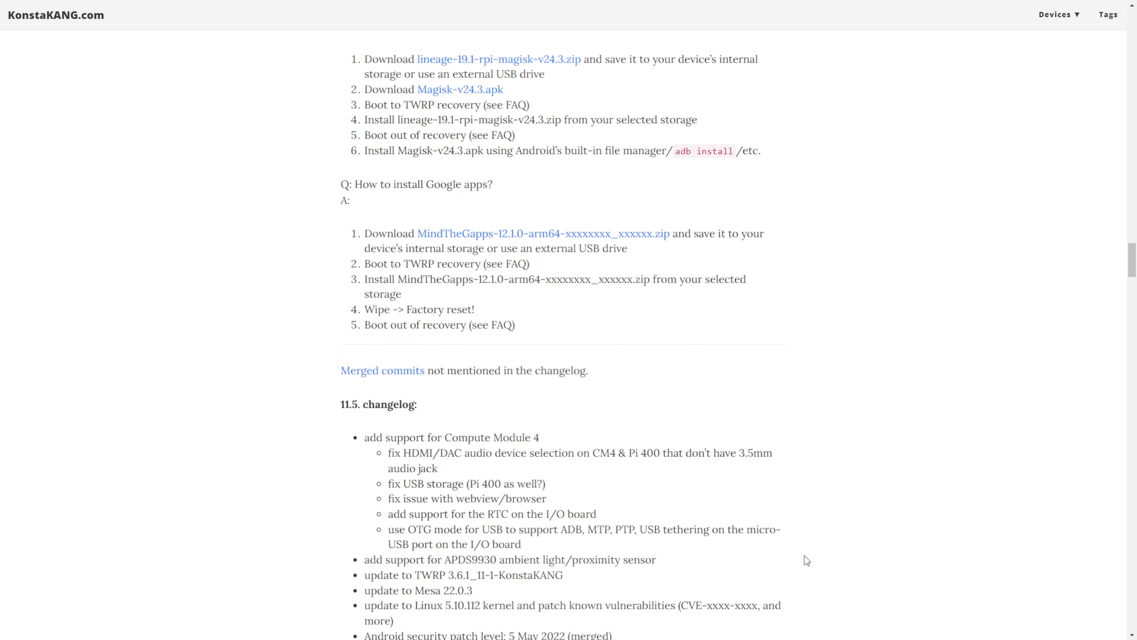